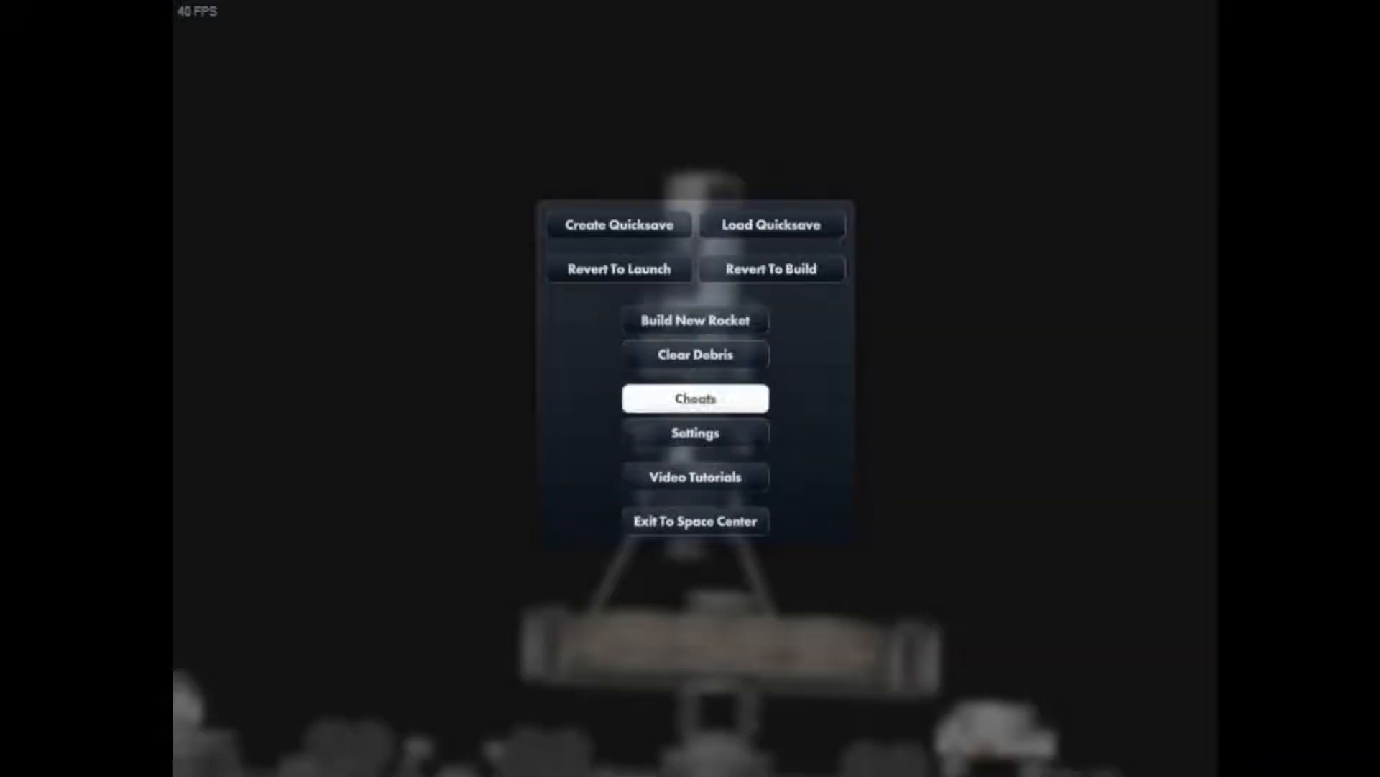
Step: Open the cheat settings, review the build cheat toggles, and close them
left_click(694, 397)
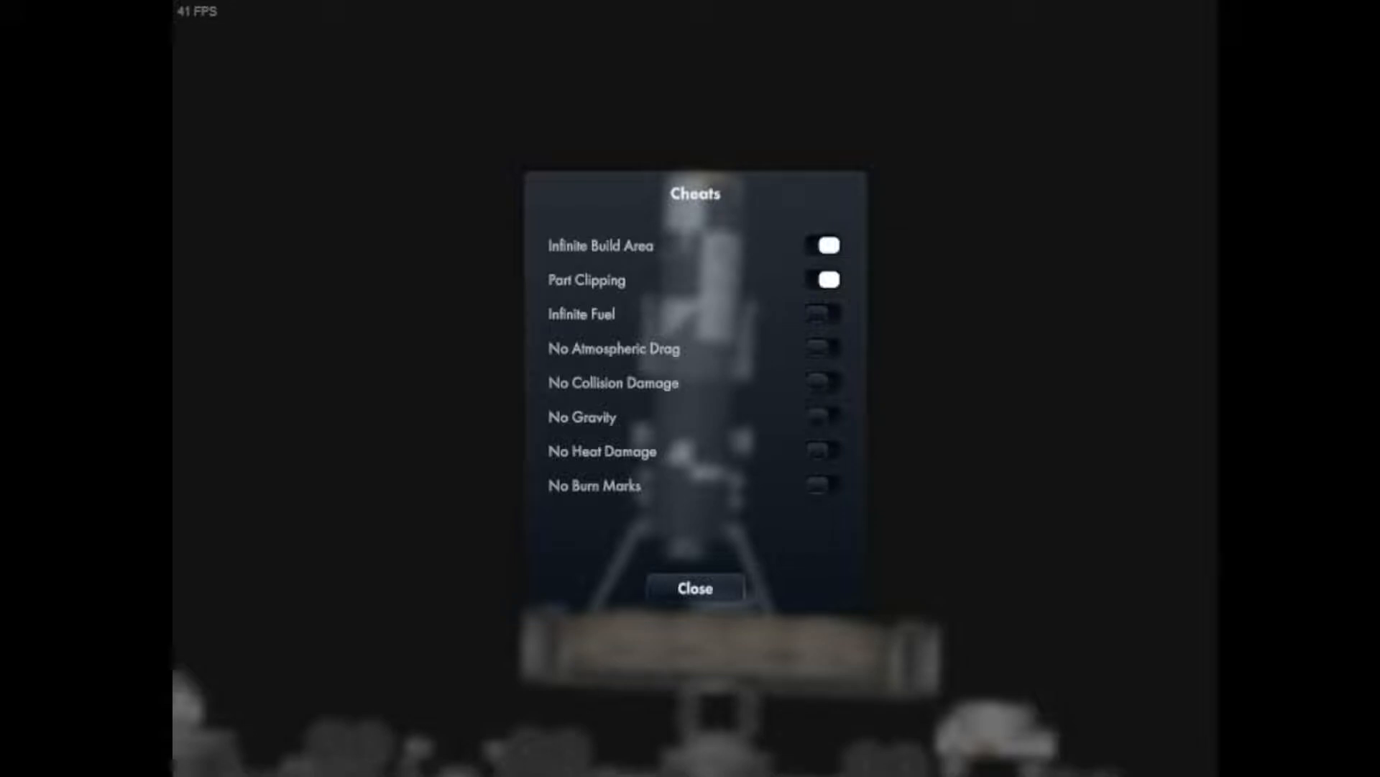
left_click(694, 587)
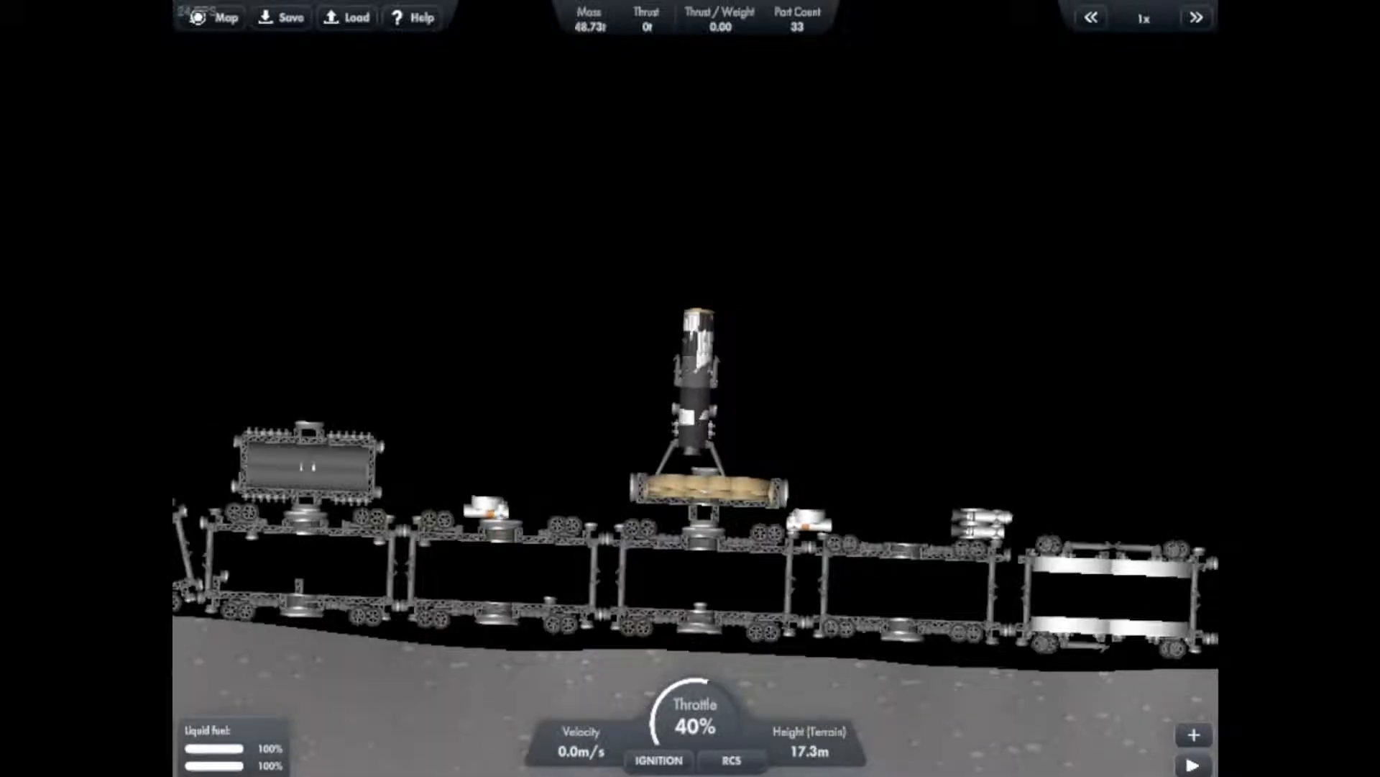
Step: Ignite the engine and lift the rocket off the moon base toward 8 km
scroll("down", 3)
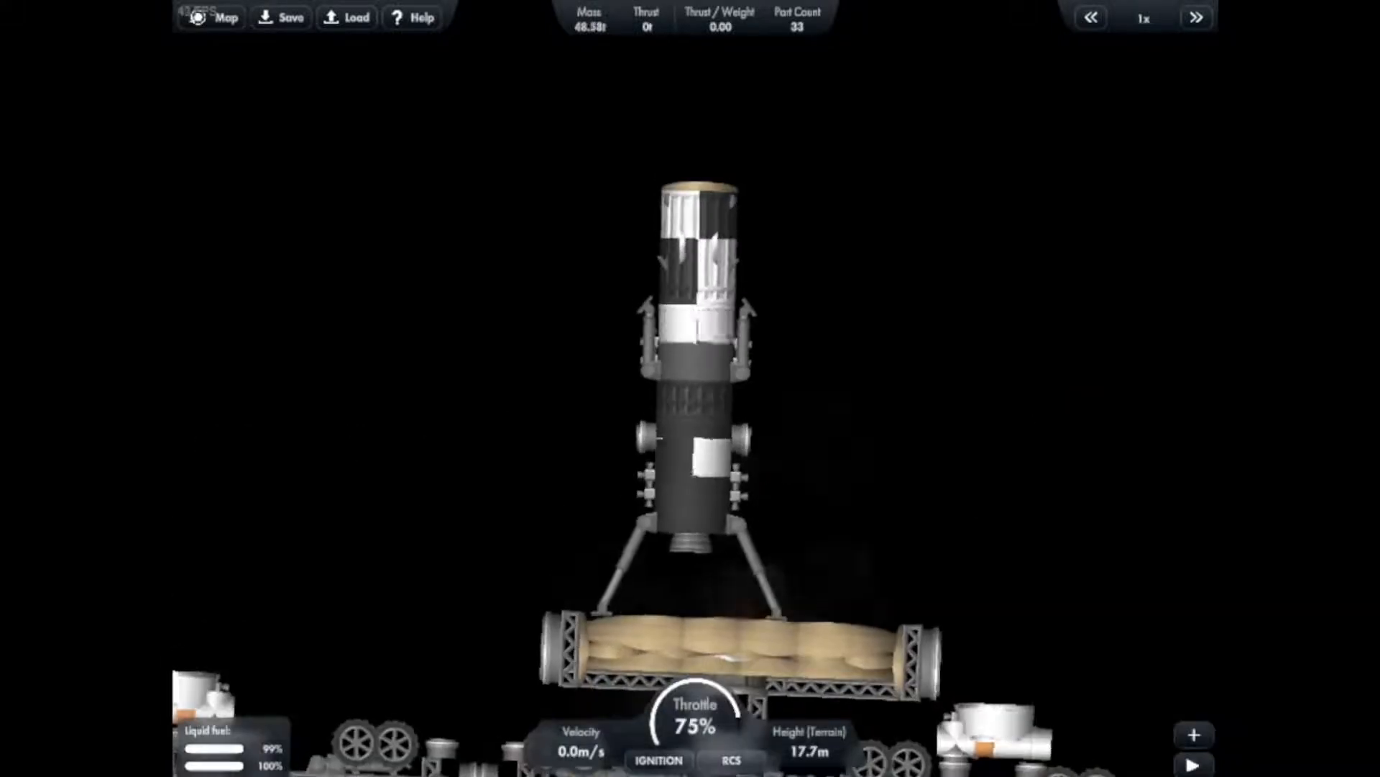
left_click(658, 760)
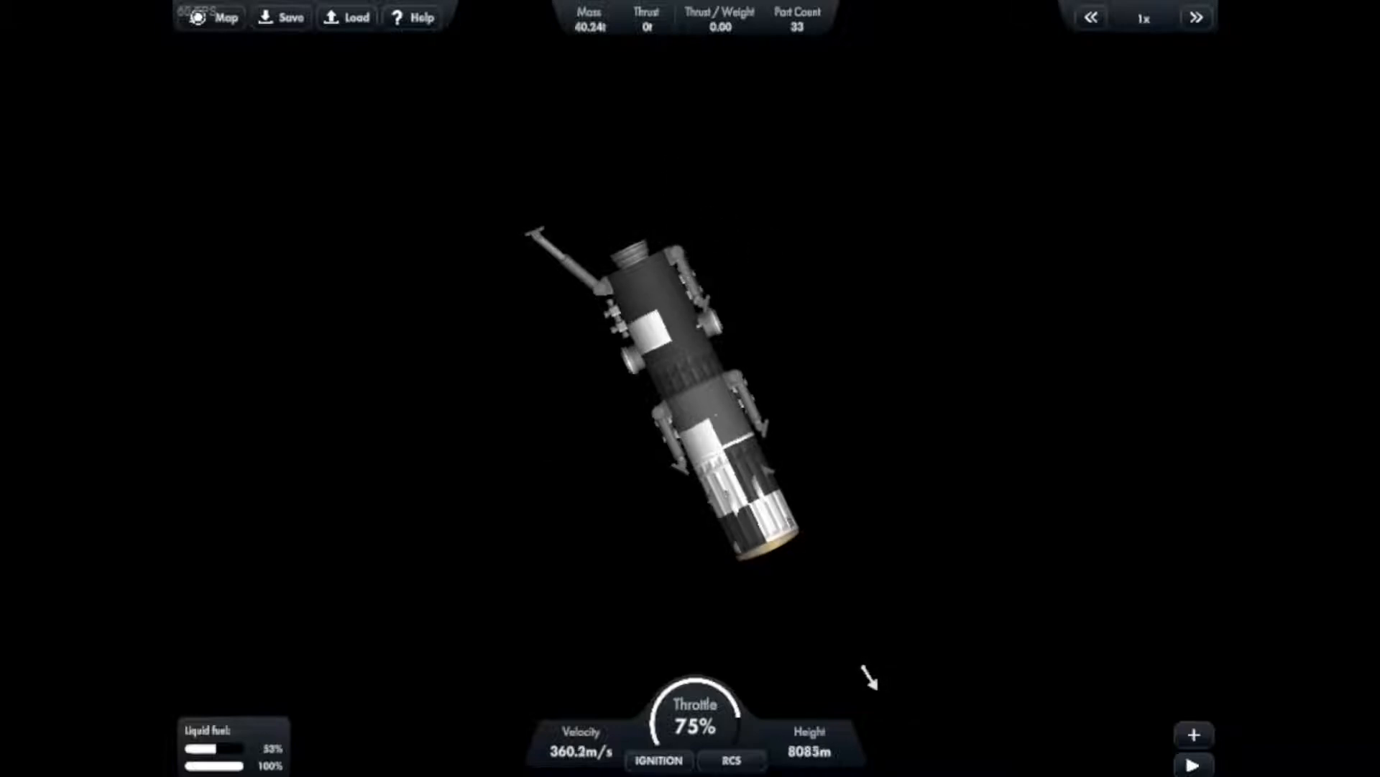
left_click(211, 17)
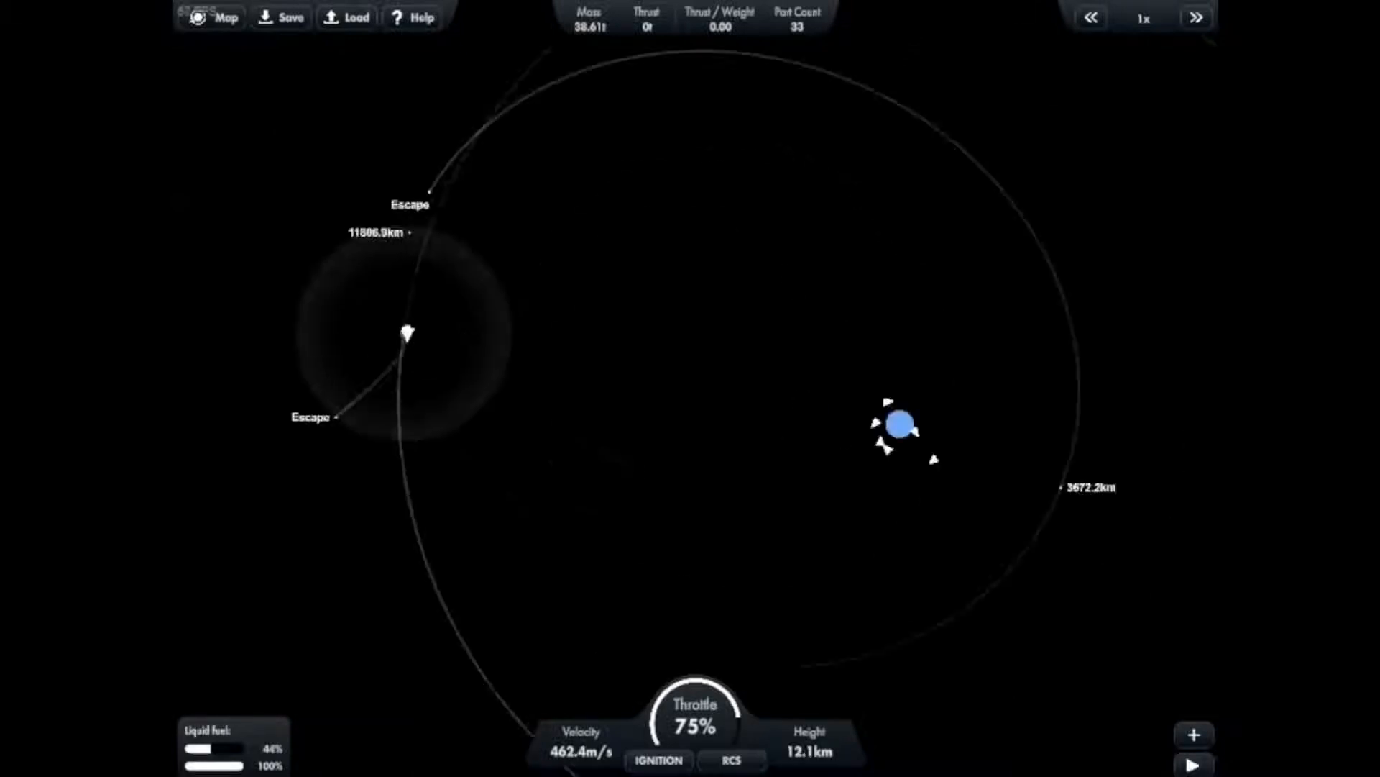
Step: Switch to the orbit map and keep burning to escape the Moon
left_click(212, 17)
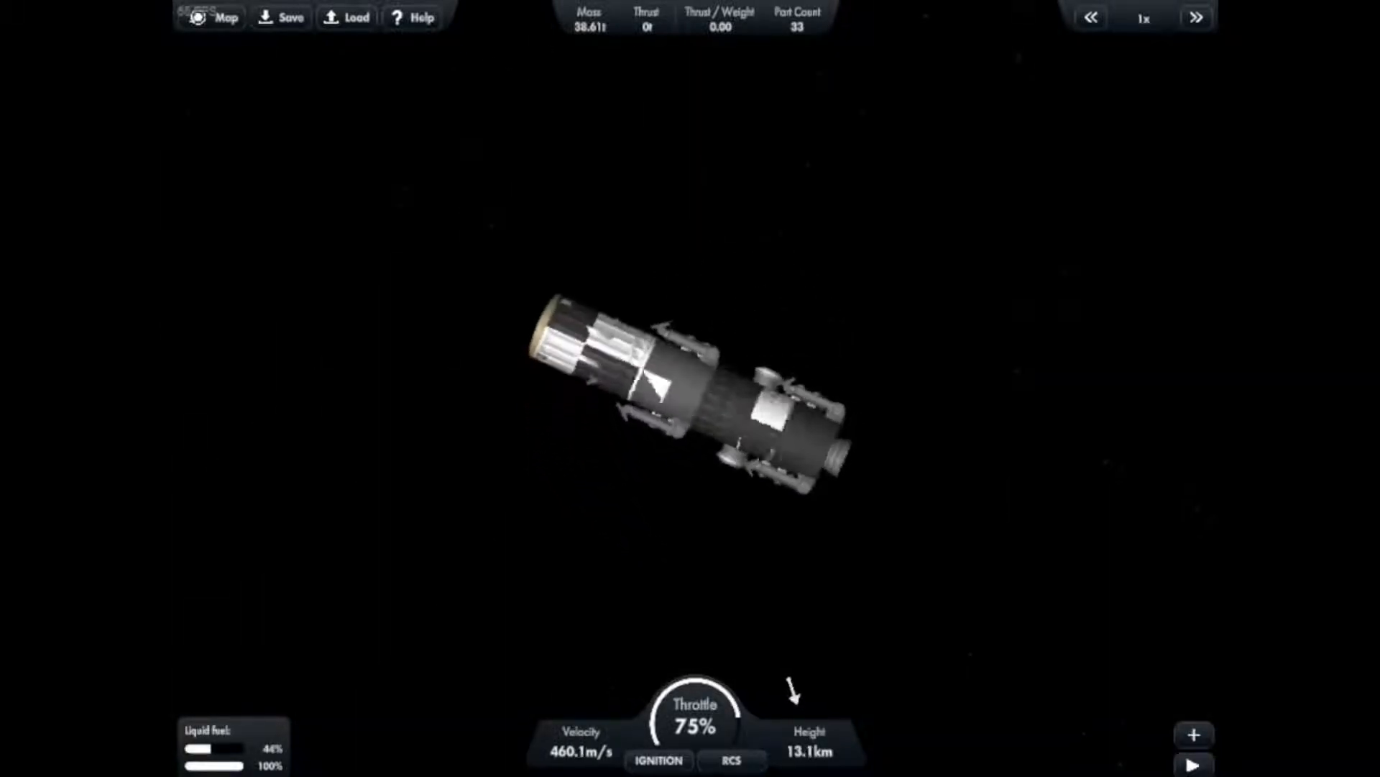
left_click(210, 16)
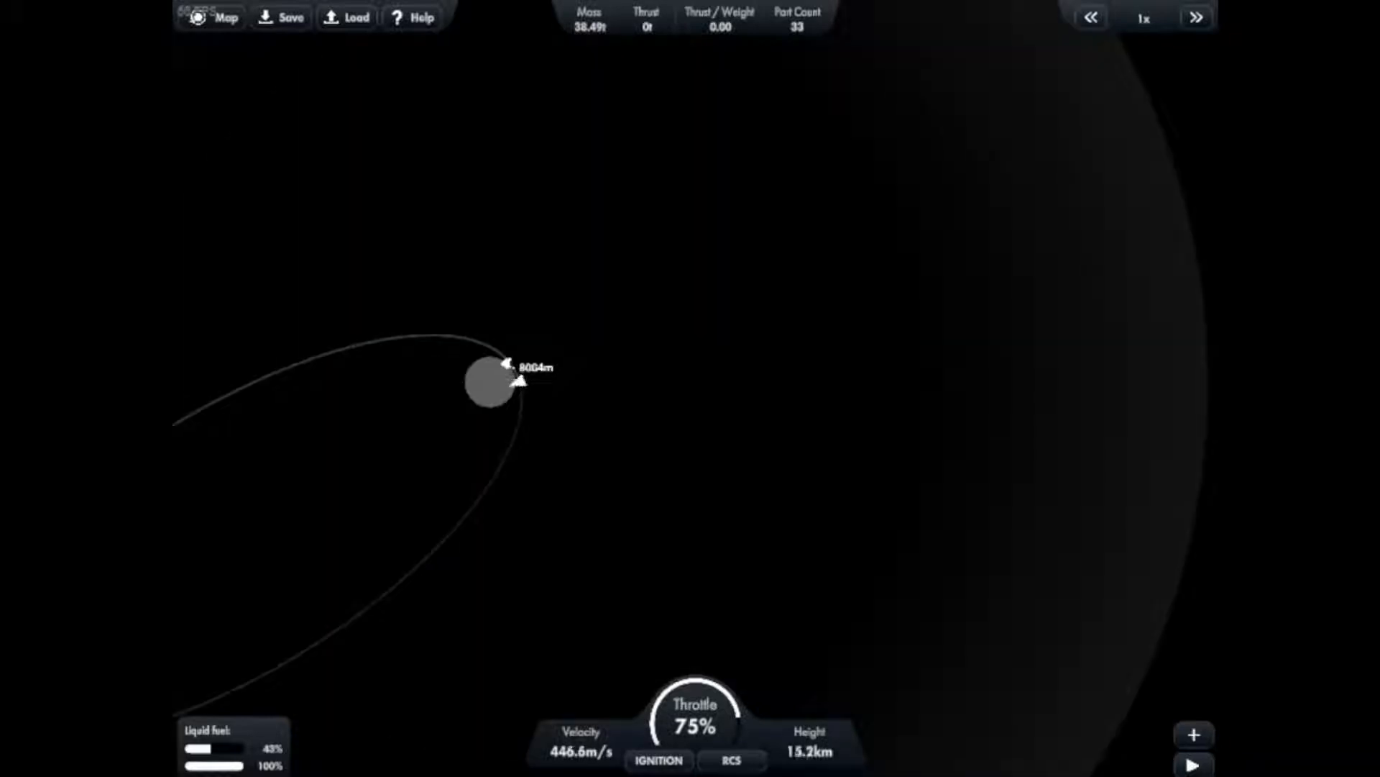
left_click(658, 760)
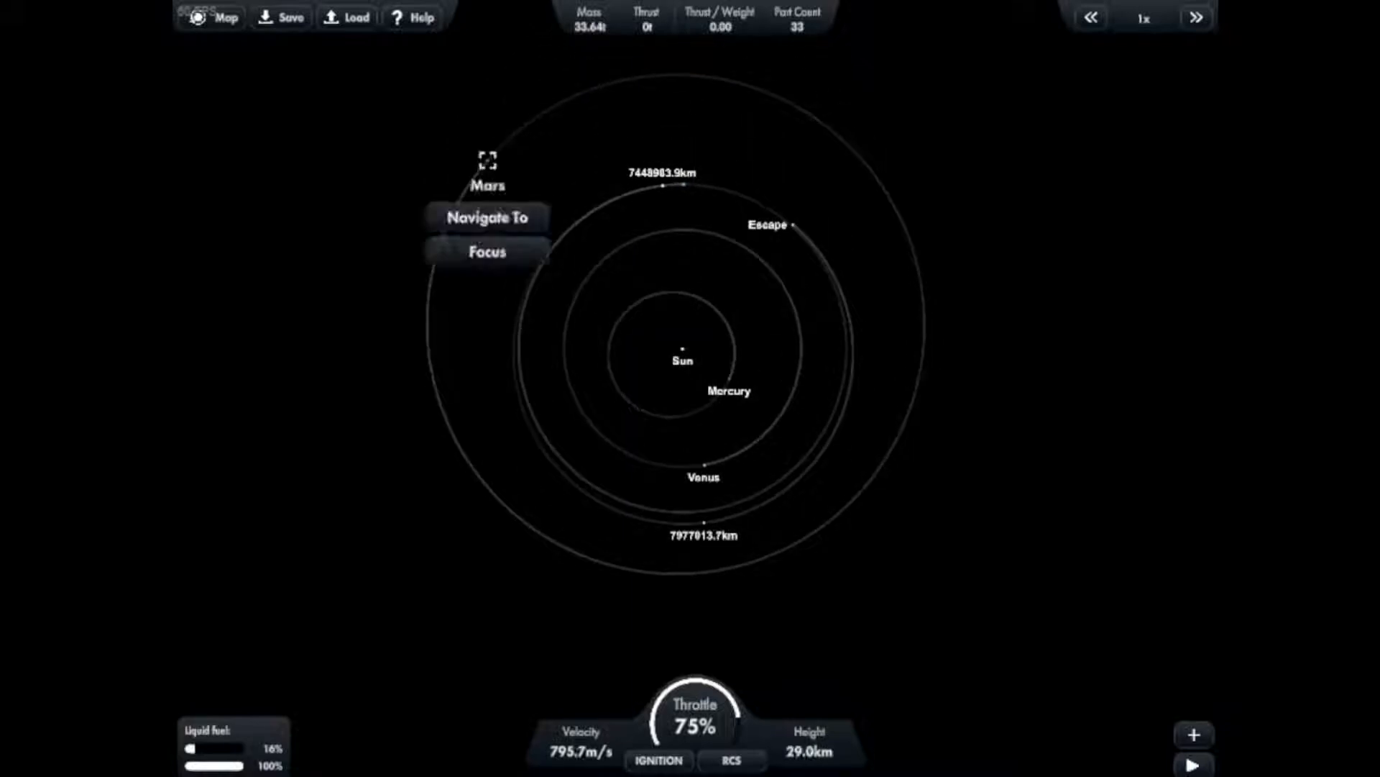
Step: Toggle time warp between 1x and 500x during the 90% throttle transfer burn
left_click(1196, 17)
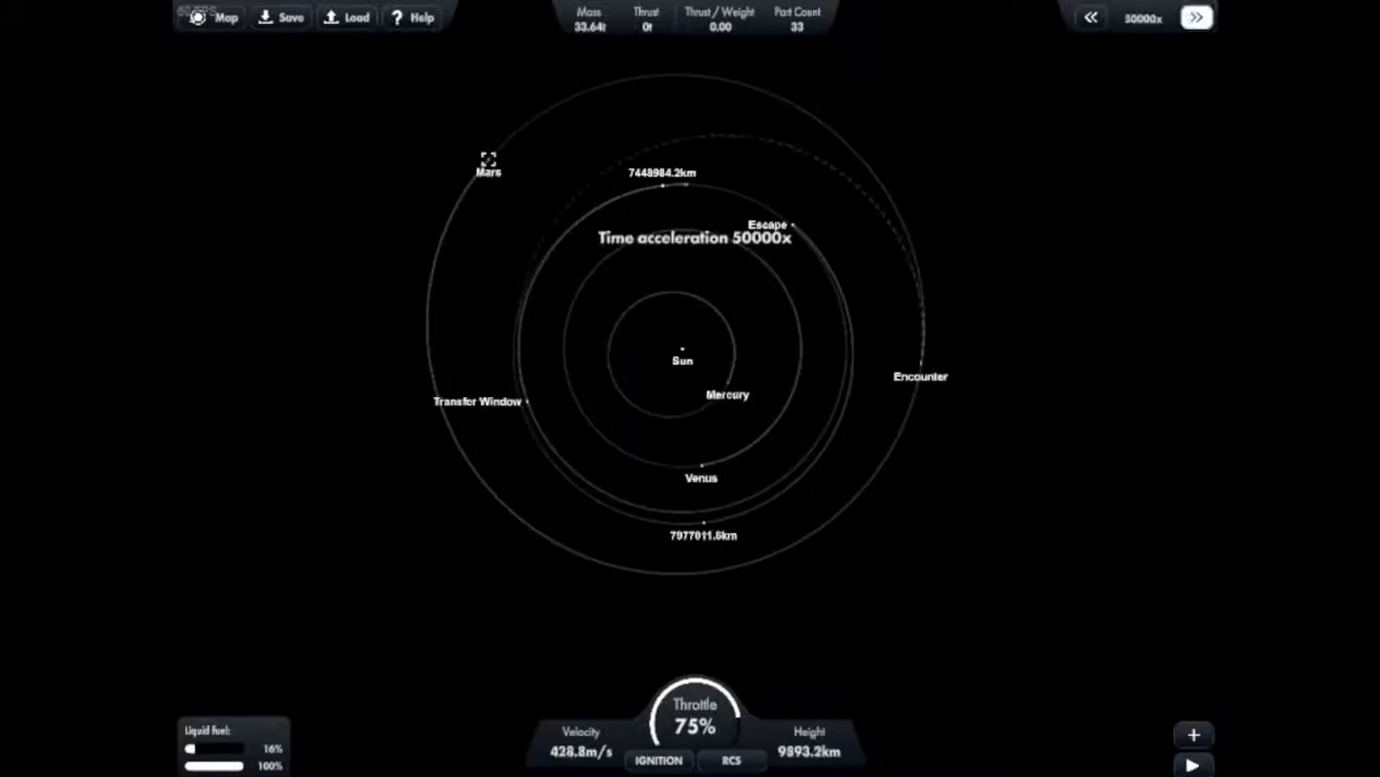
left_click(1196, 17)
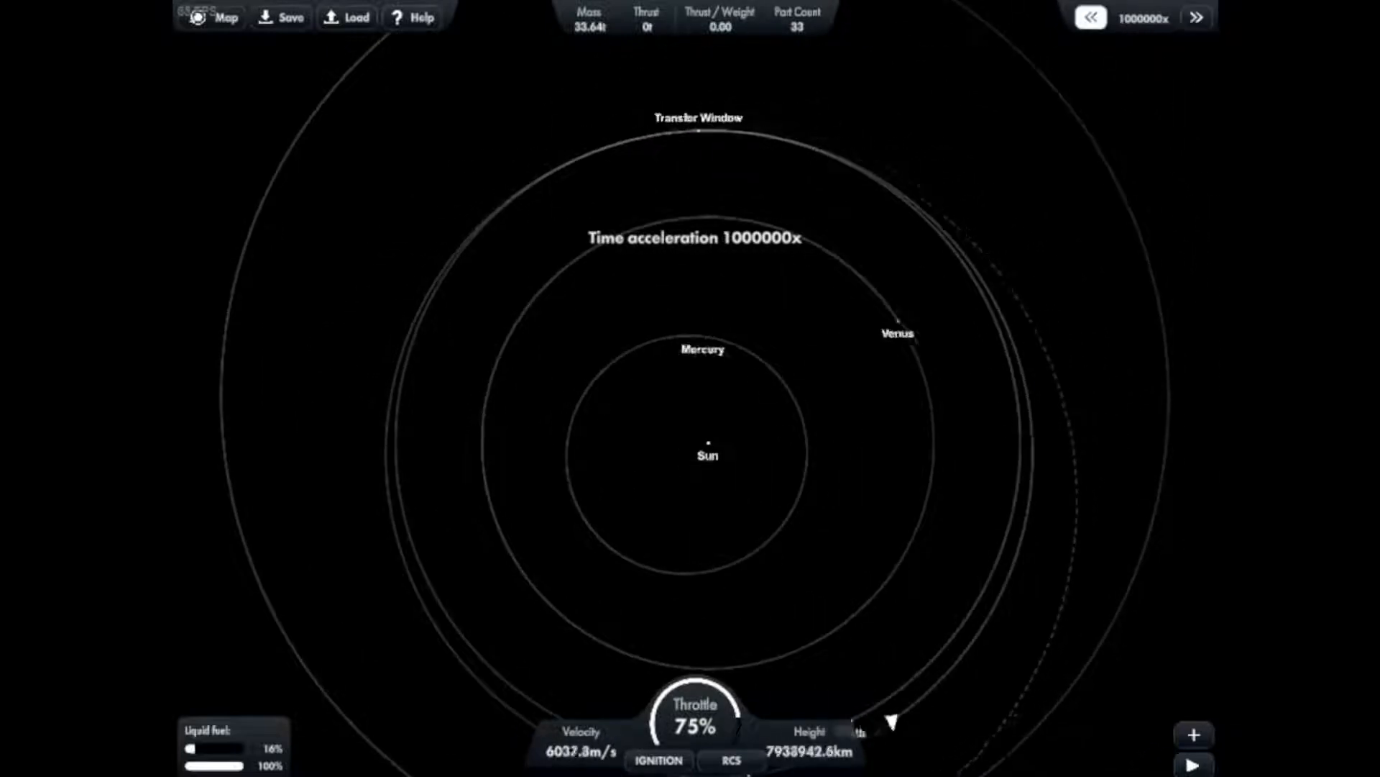
left_click(1090, 16)
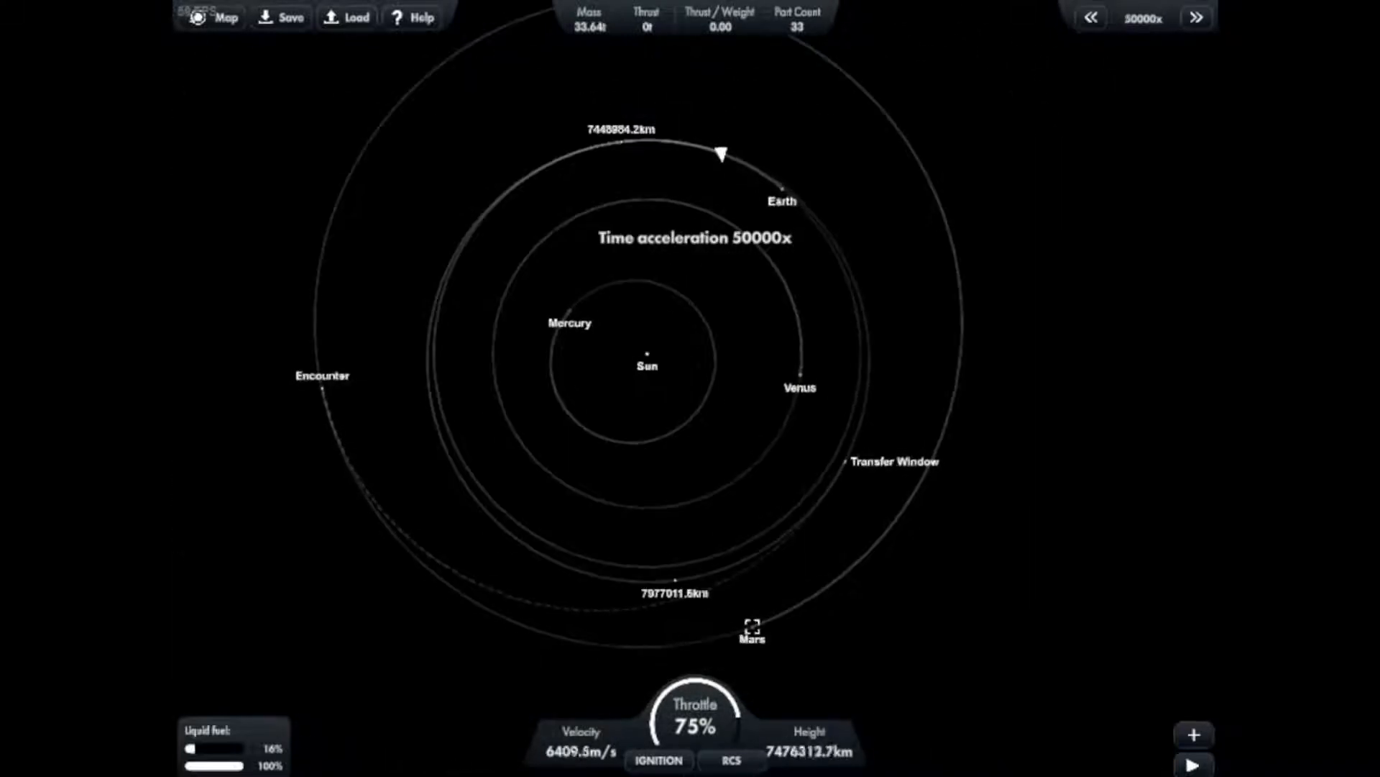
left_click(1195, 16)
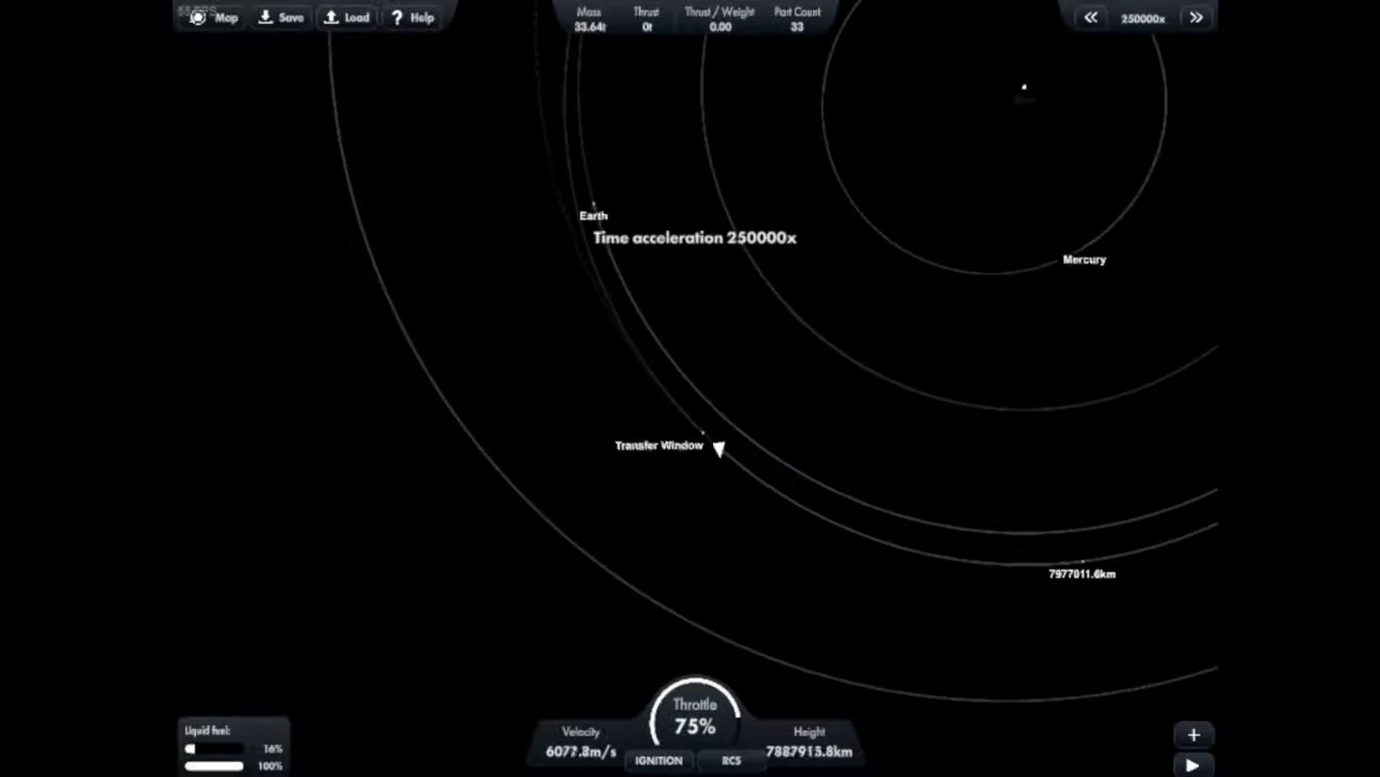
left_click(1090, 17)
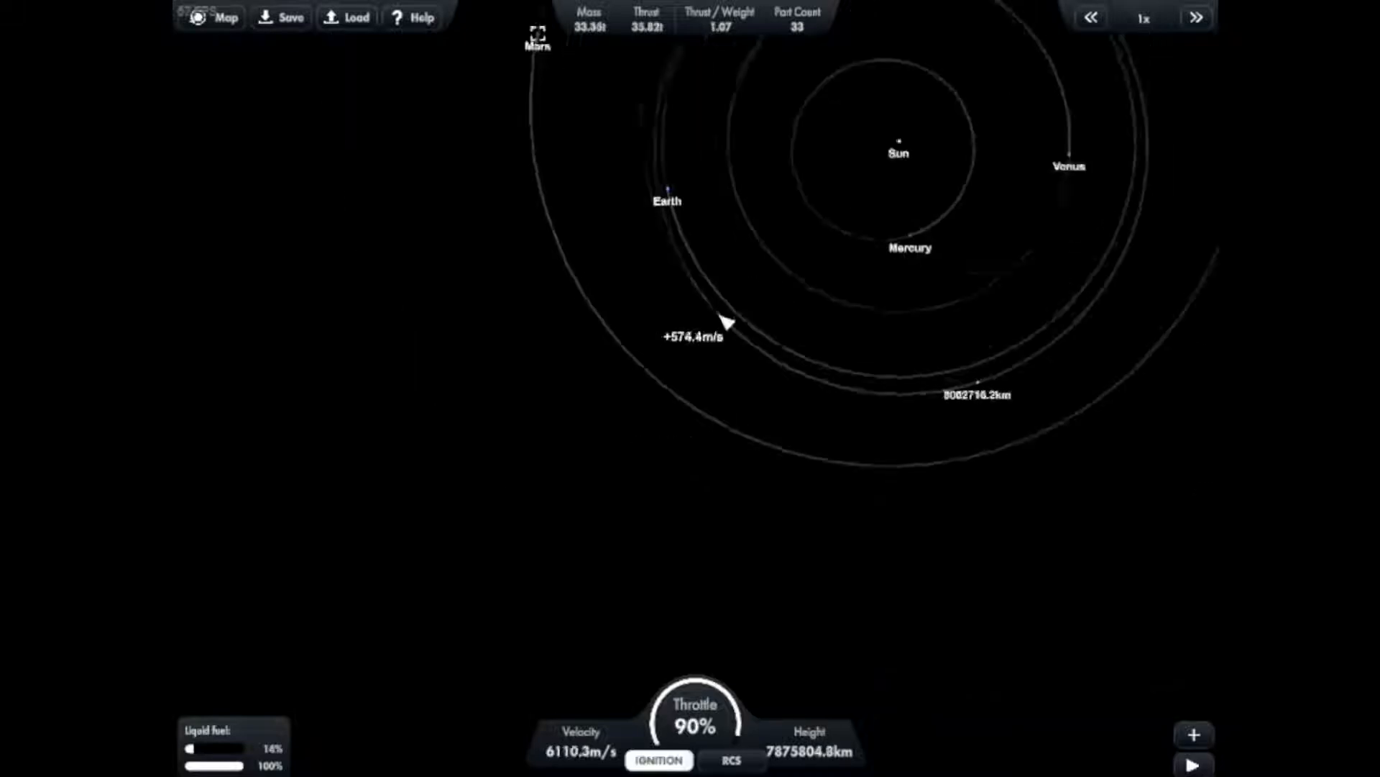
left_click(1196, 17)
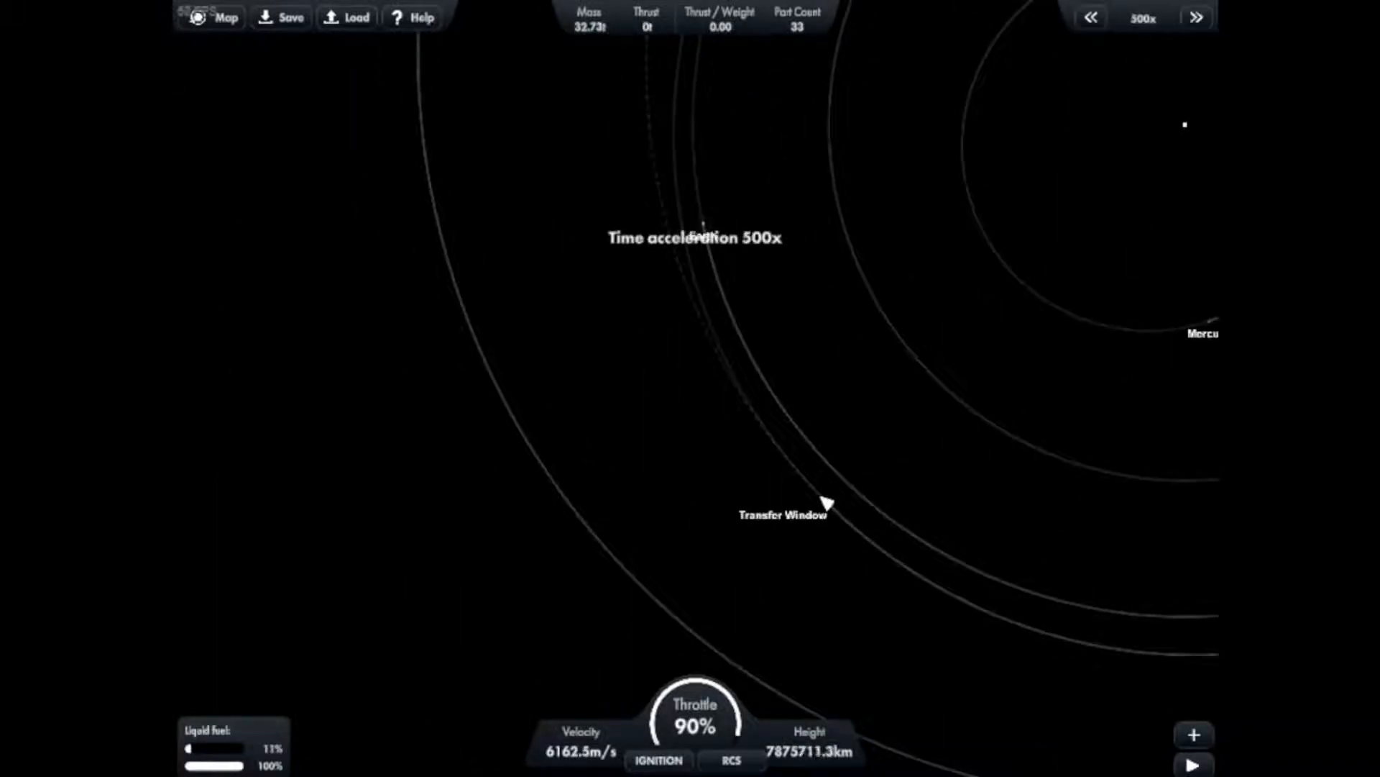
left_click(1090, 17)
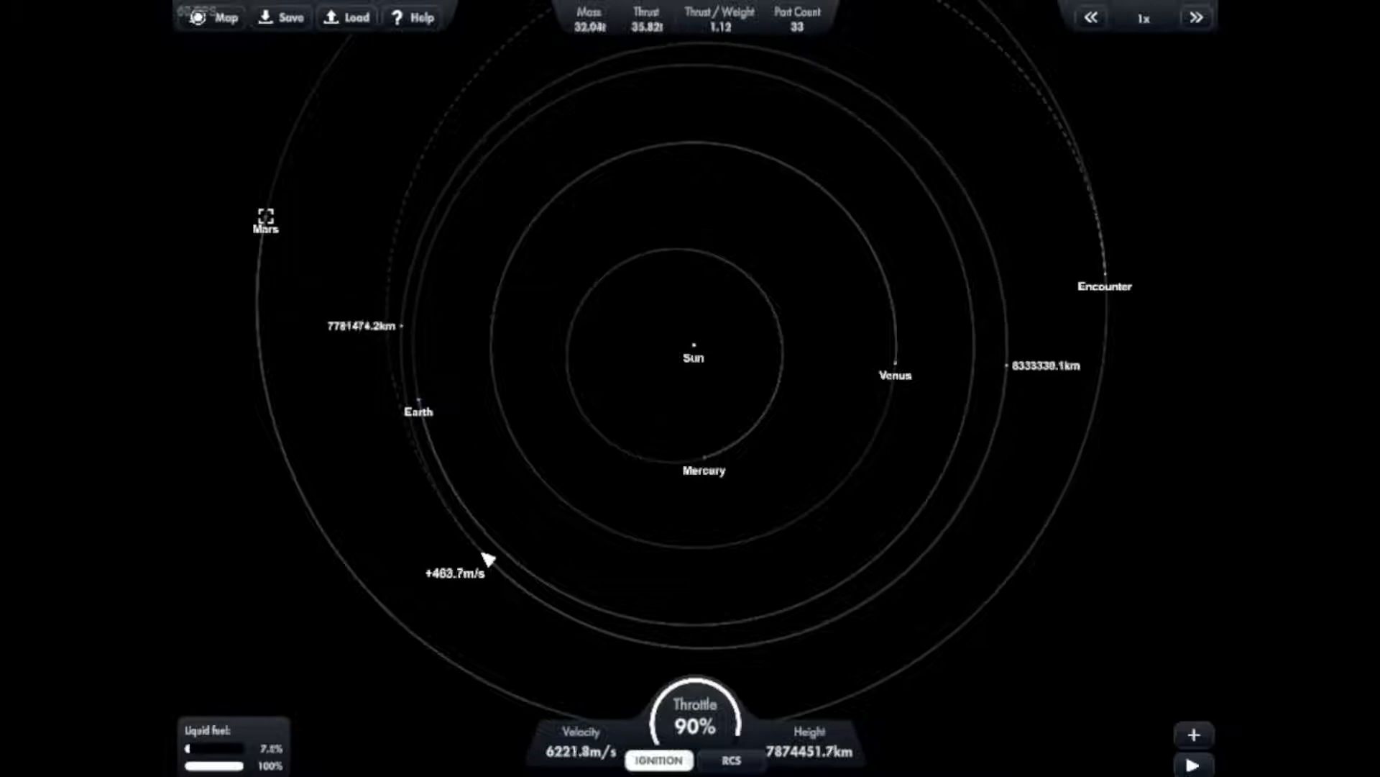
left_click(1091, 18)
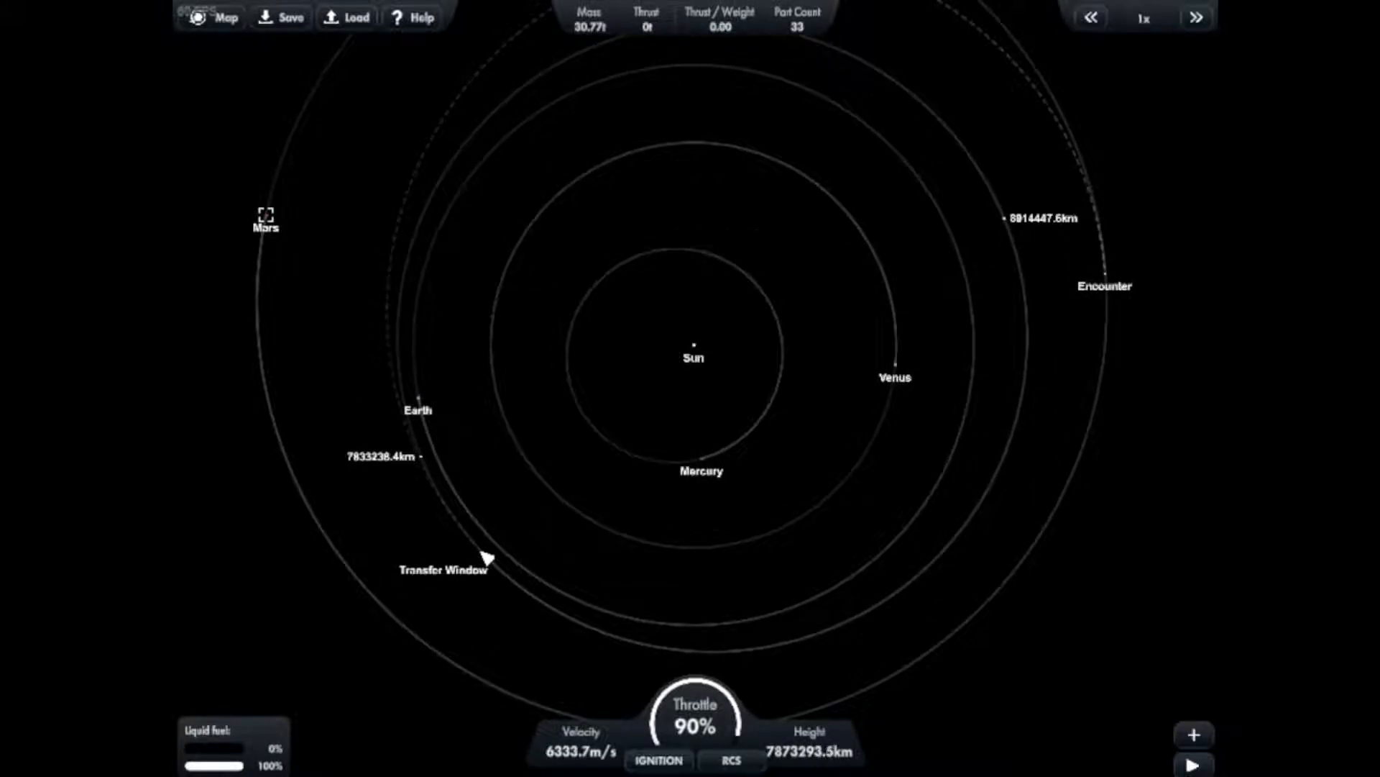
Step: Continue the burn with more warp toggles until about 24 m/s remains at 6,672 m/s
left_click(211, 17)
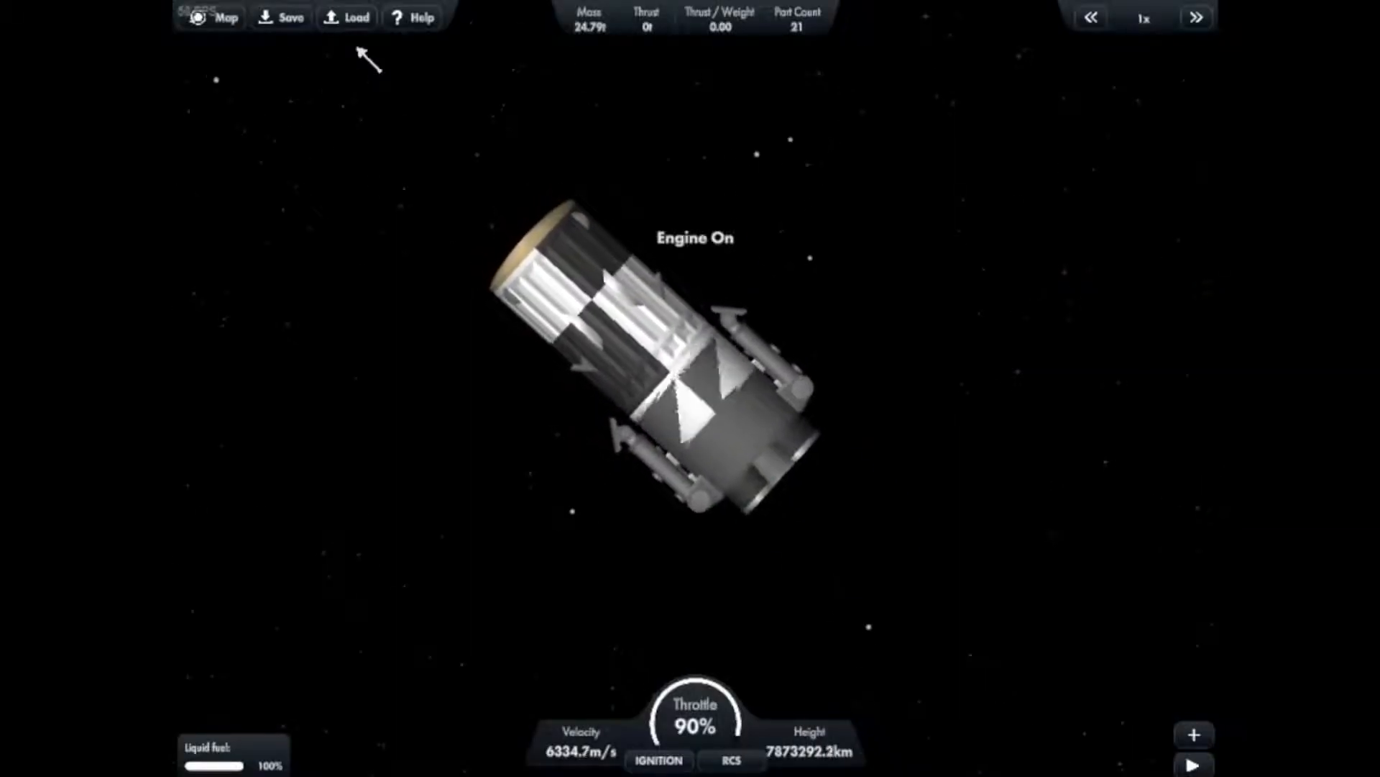
left_click(658, 760)
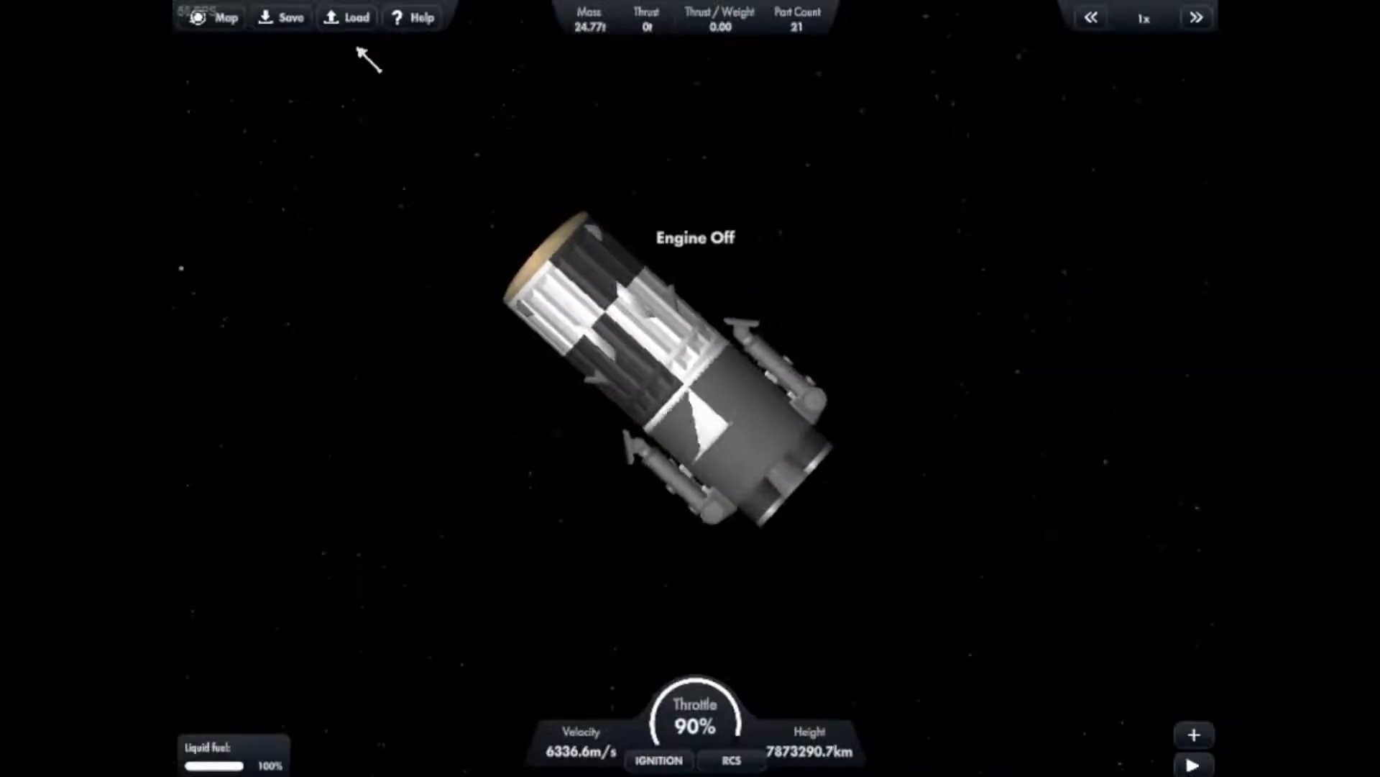
left_click(1195, 17)
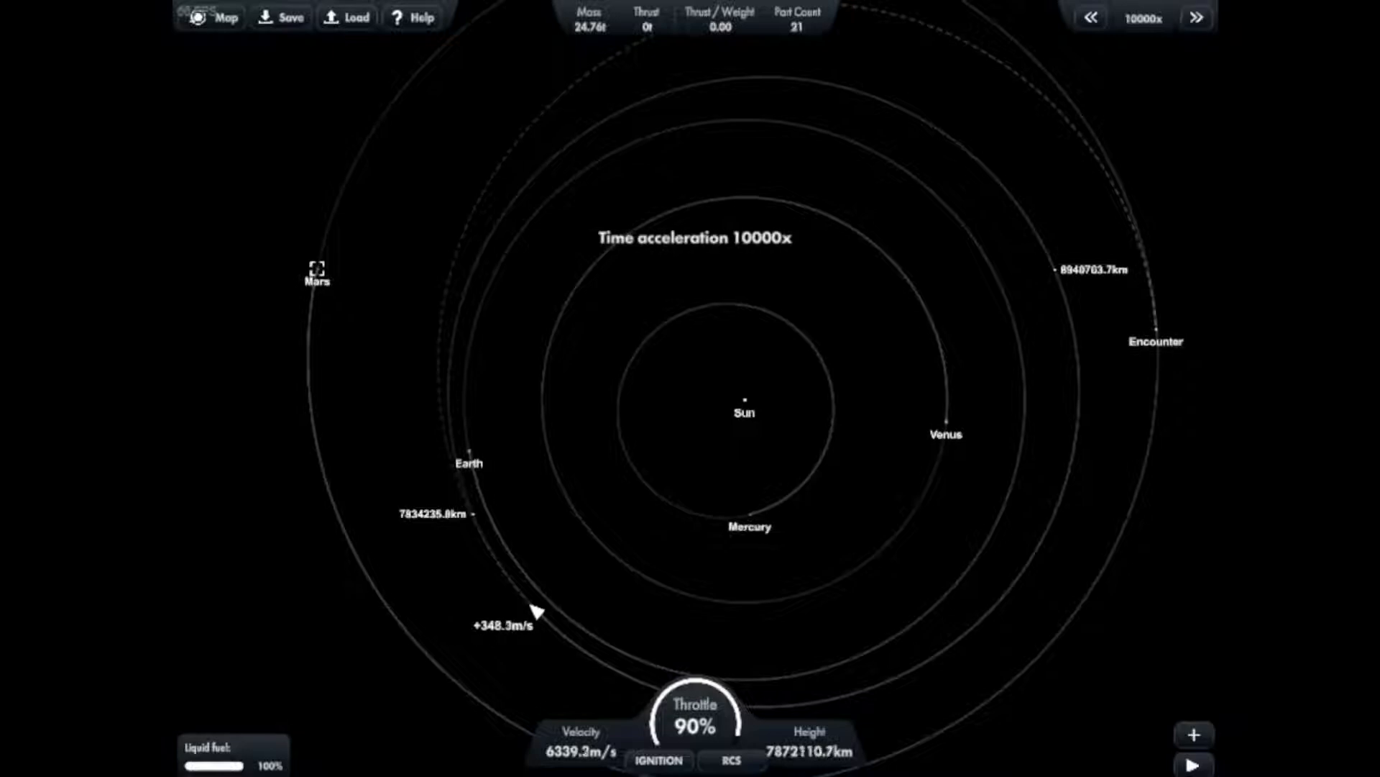
left_click(1090, 18)
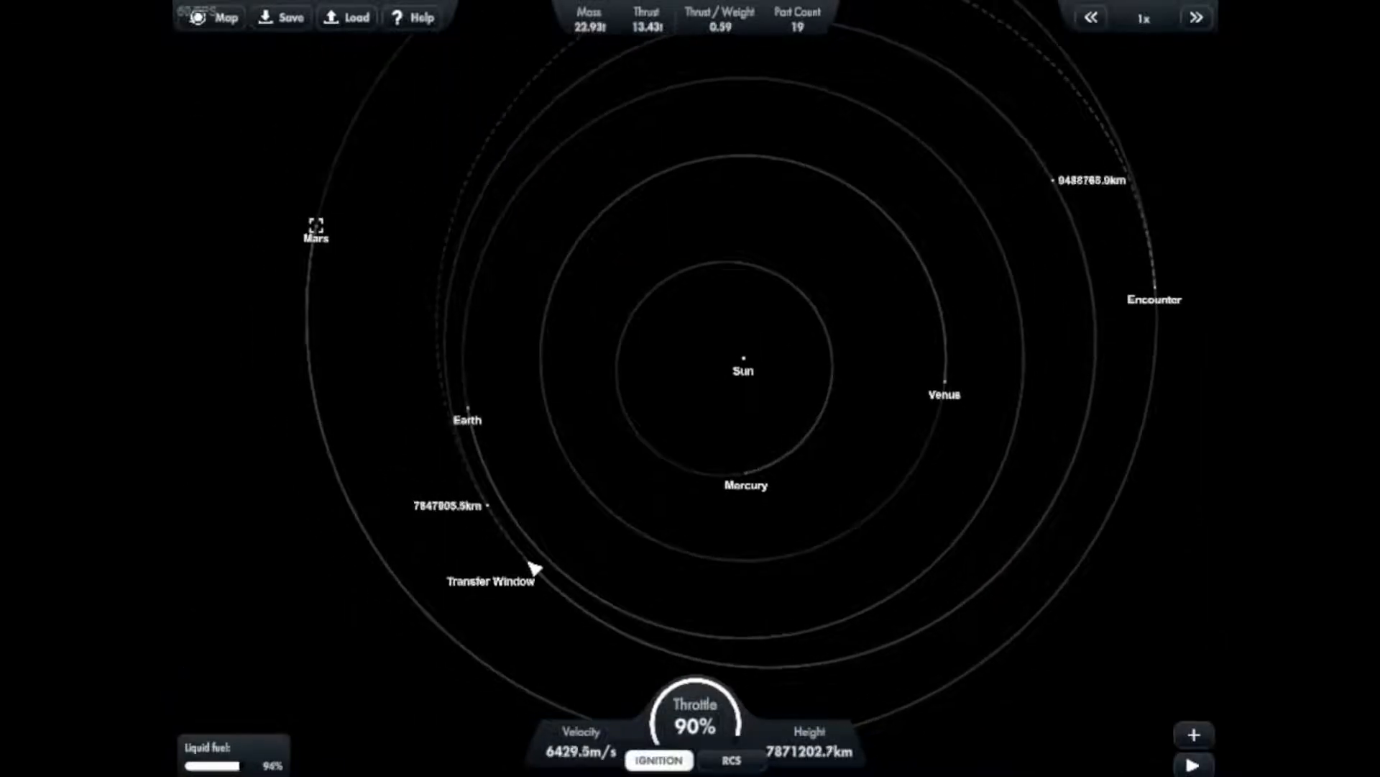
left_click(1196, 17)
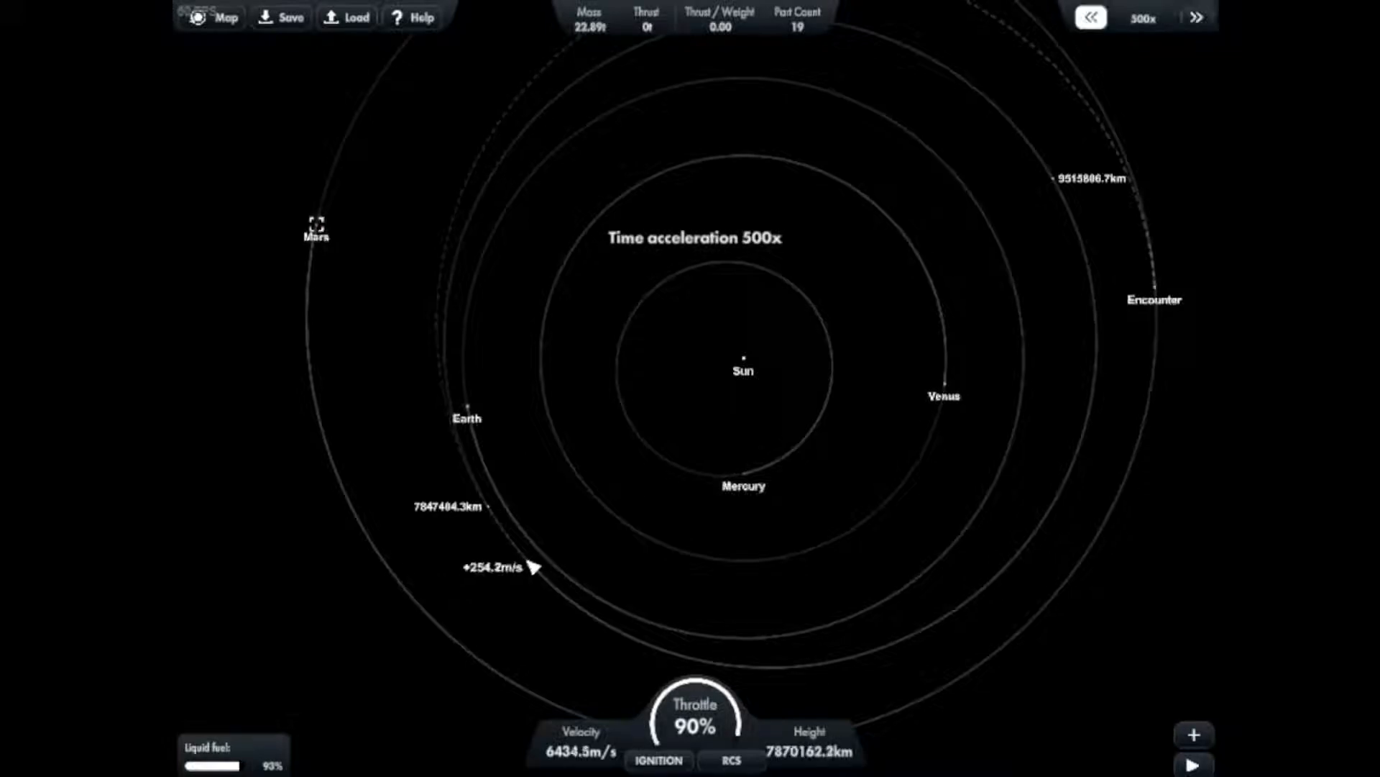
left_click(1090, 18)
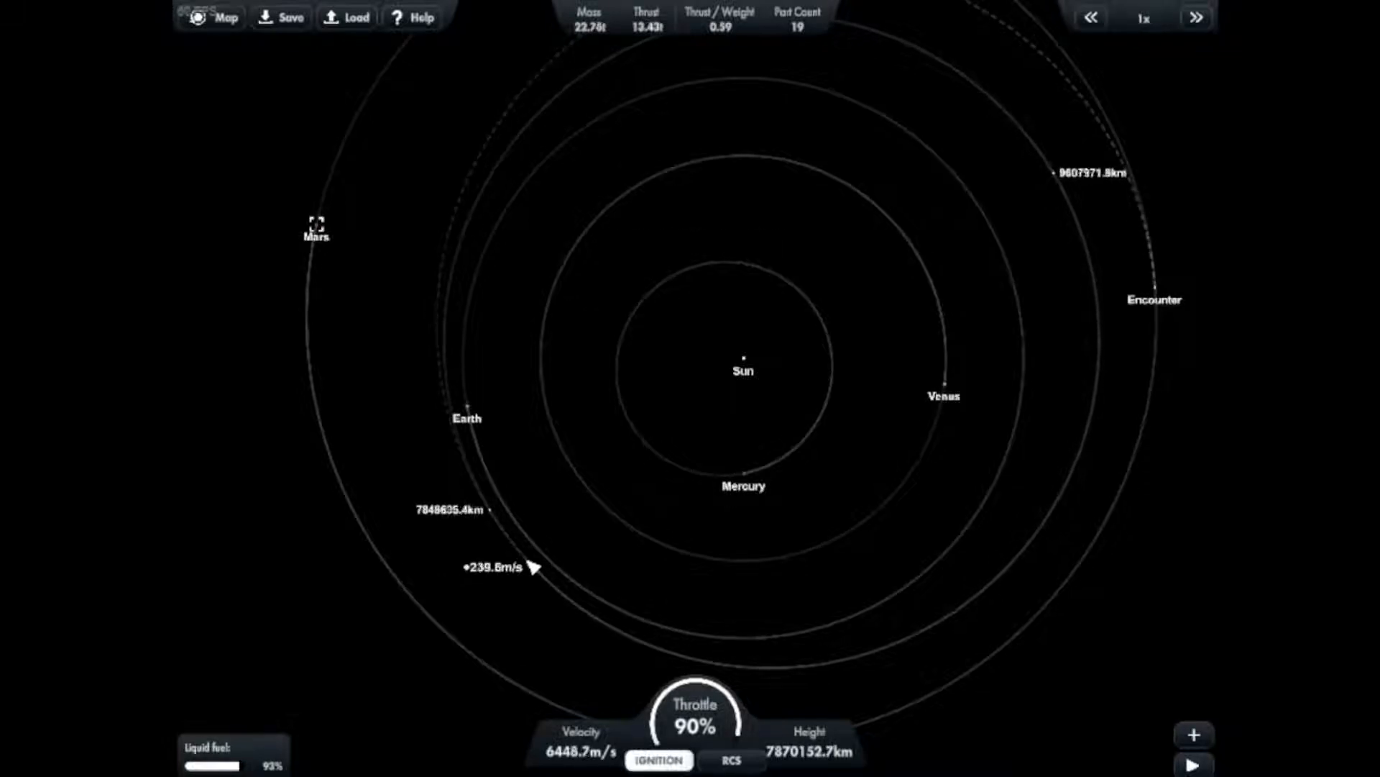
left_click(1196, 17)
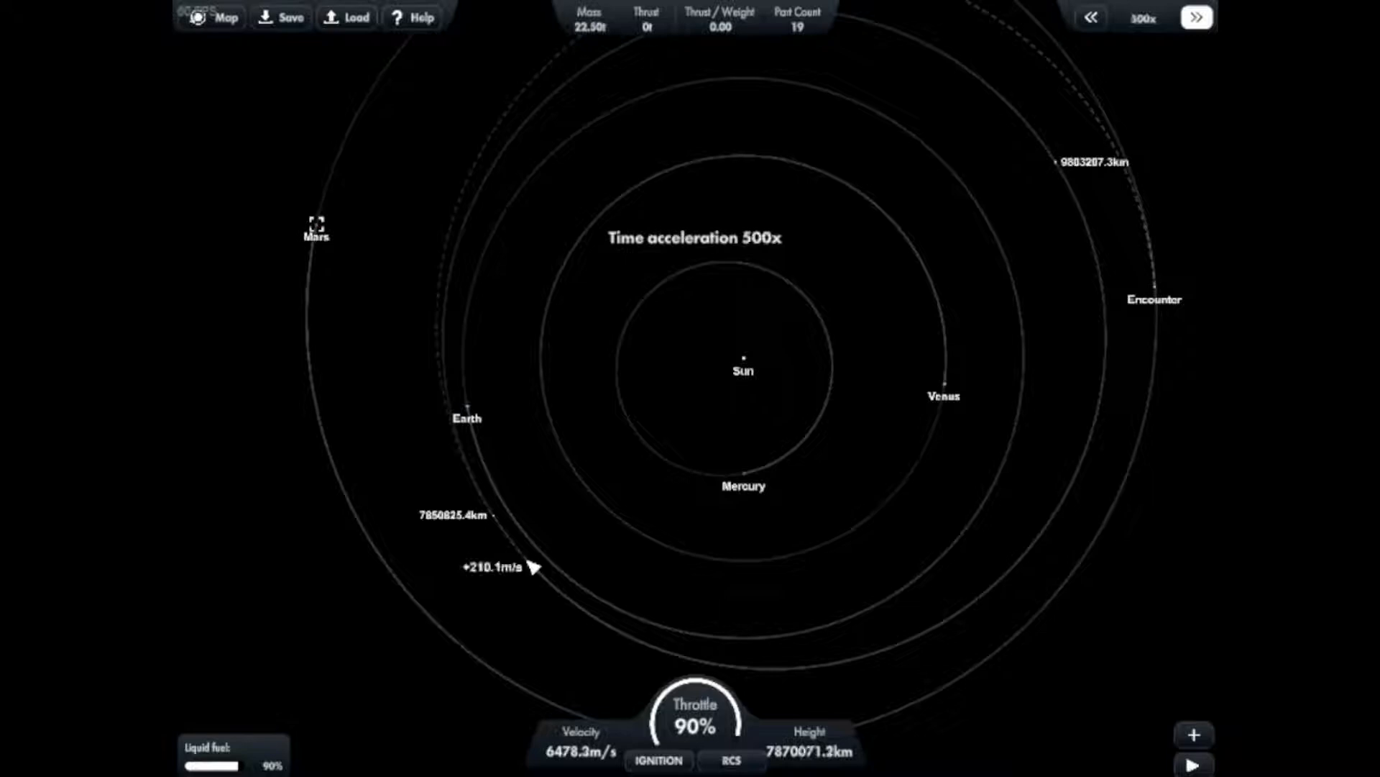
left_click(1090, 17)
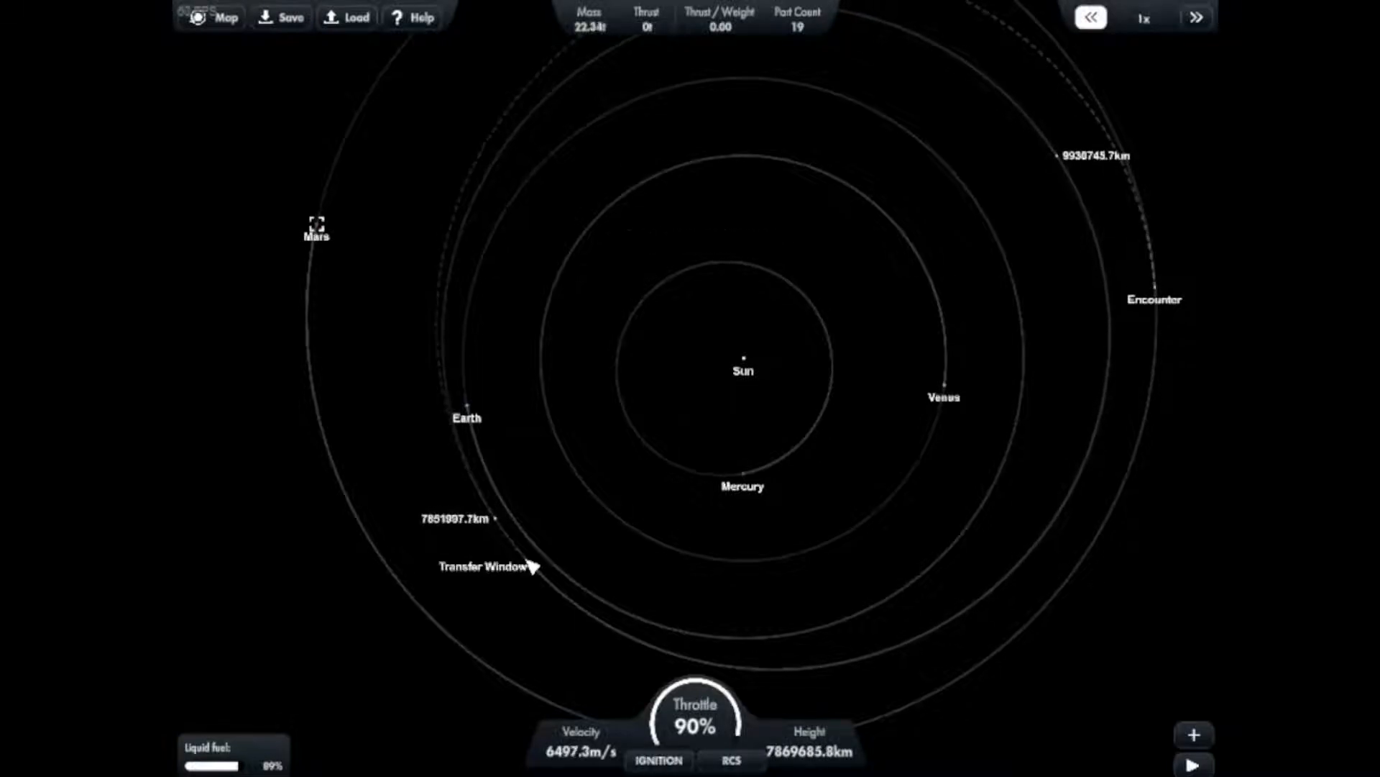
left_click(659, 760)
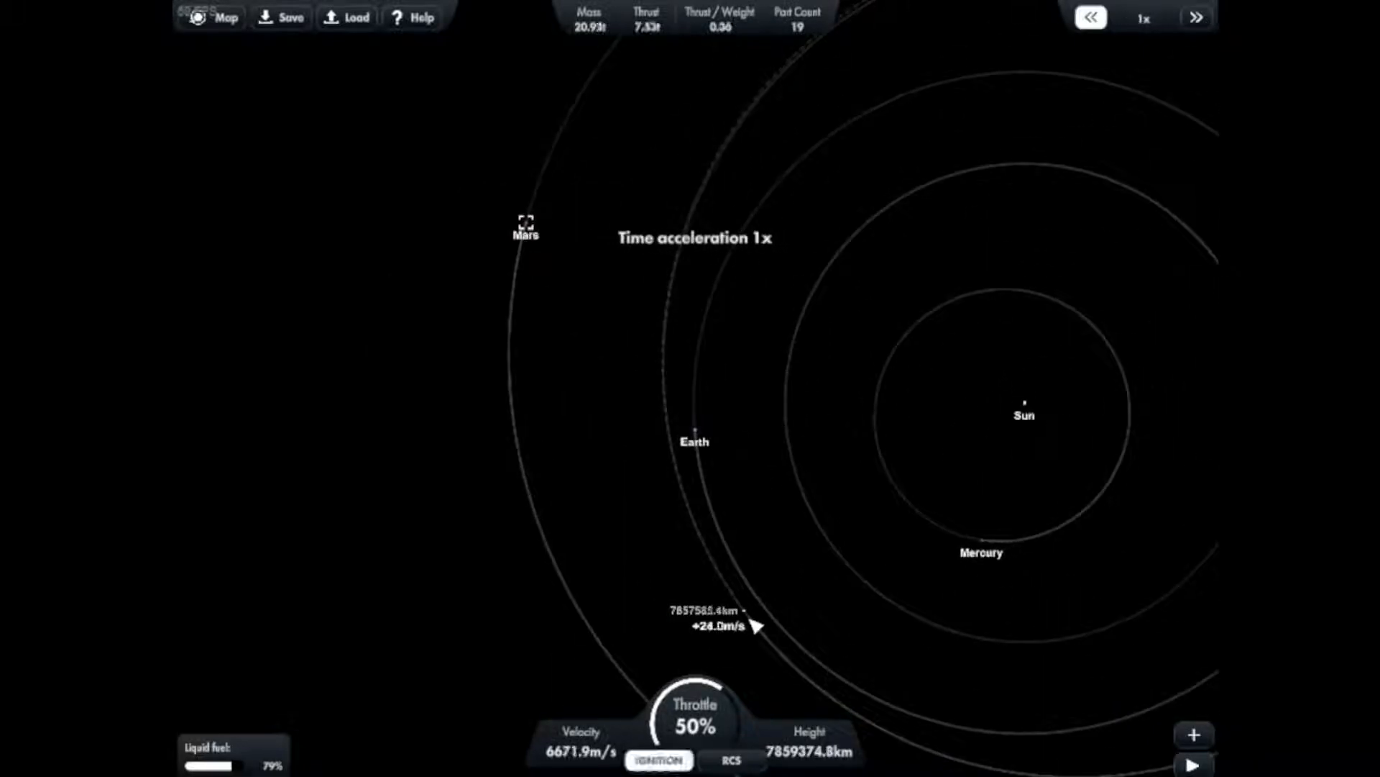
Step: Fast-forward the coast at 2500x and 10000x, dropping back to 1x between steps
left_click(1195, 16)
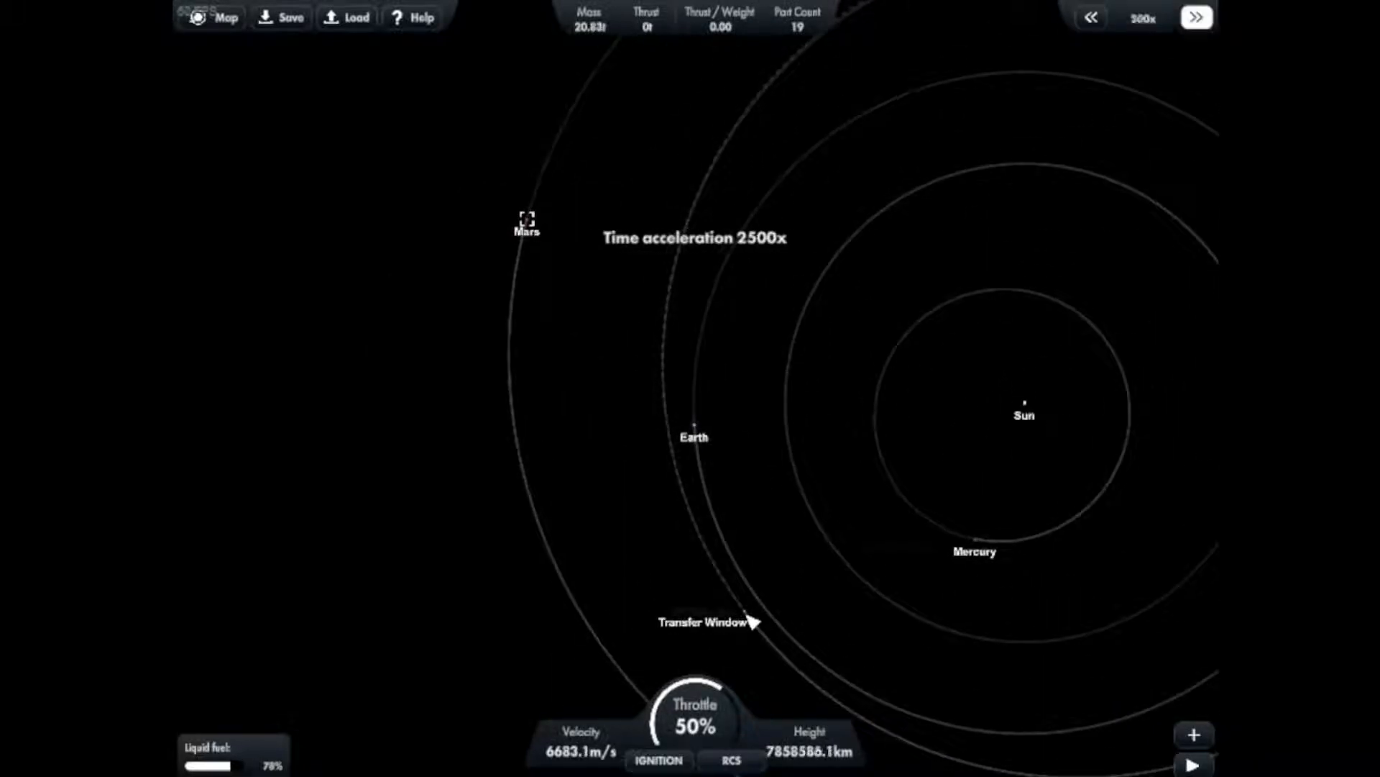
left_click(1090, 16)
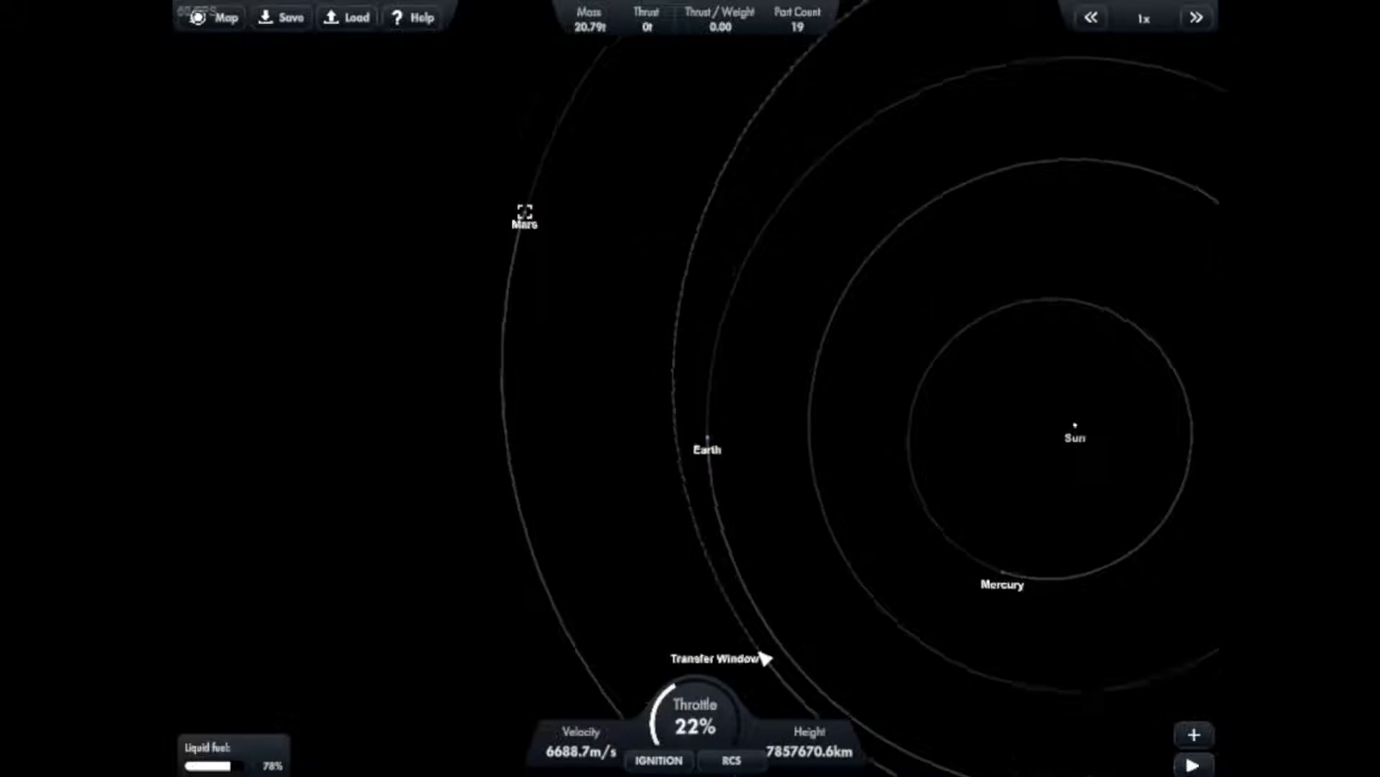
left_click(1197, 17)
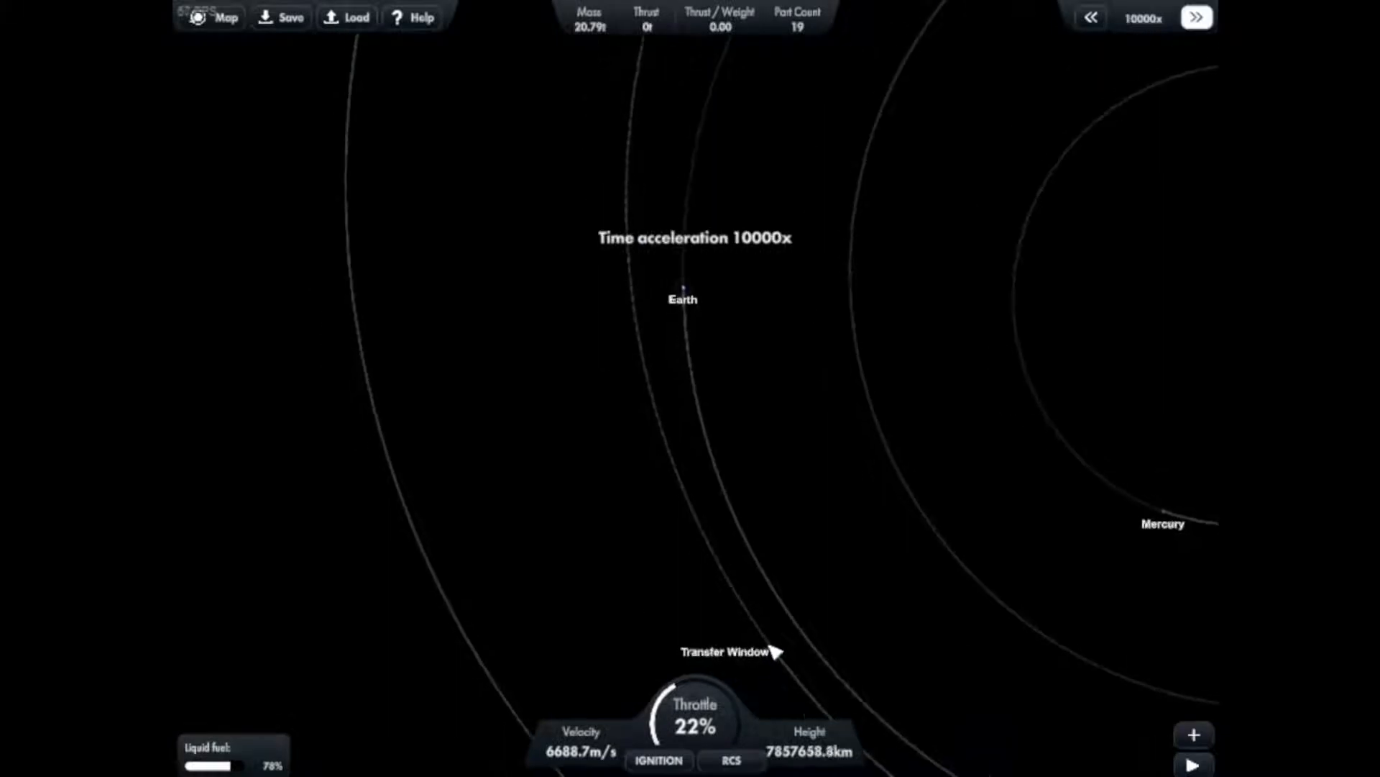
left_click(1090, 17)
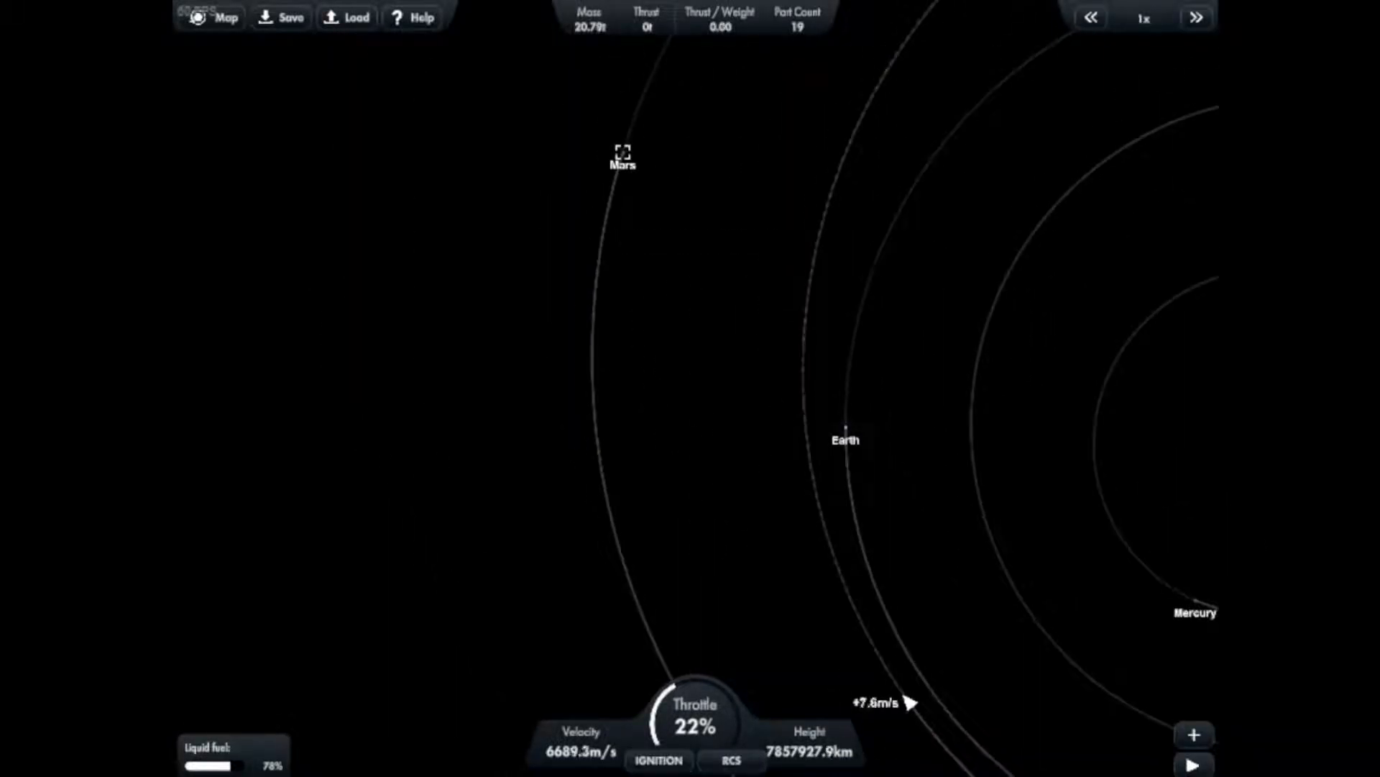
left_click(1195, 17)
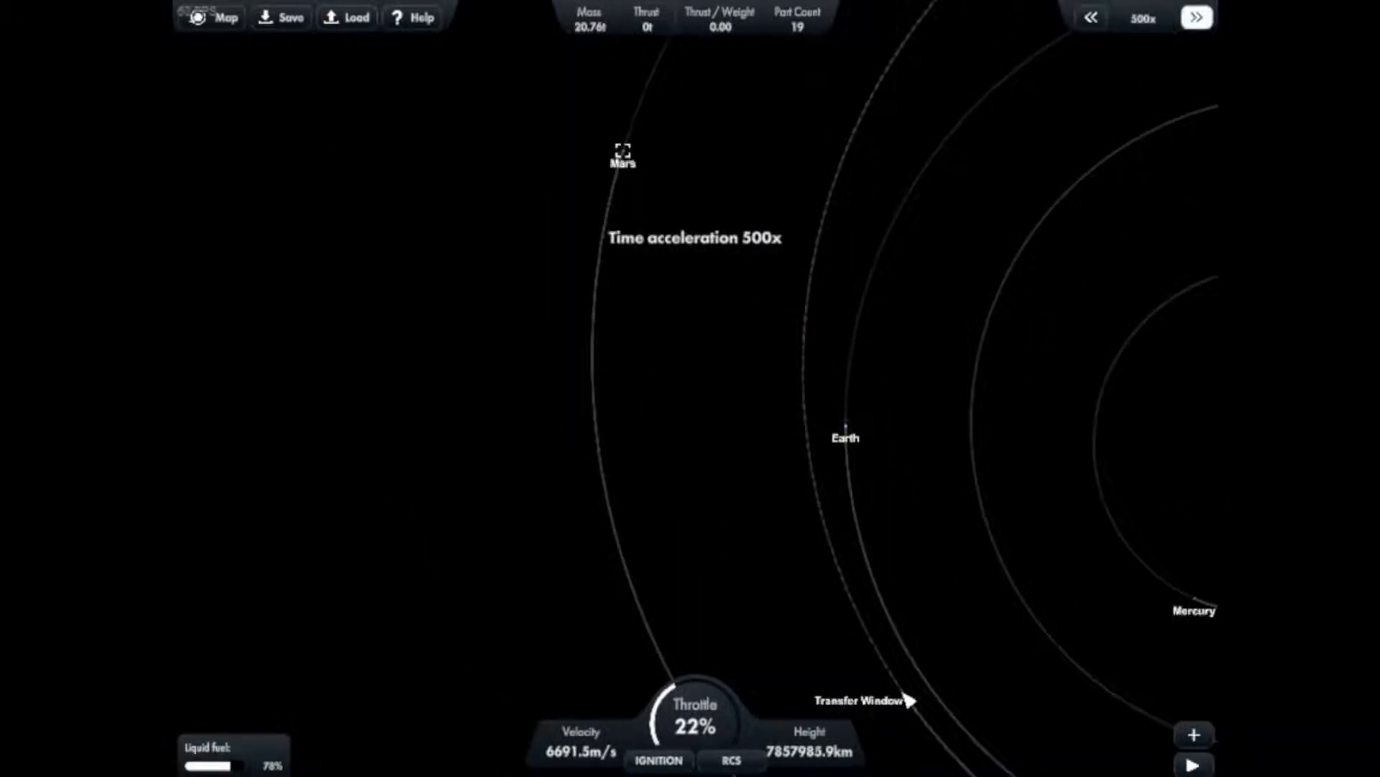
left_click(1090, 17)
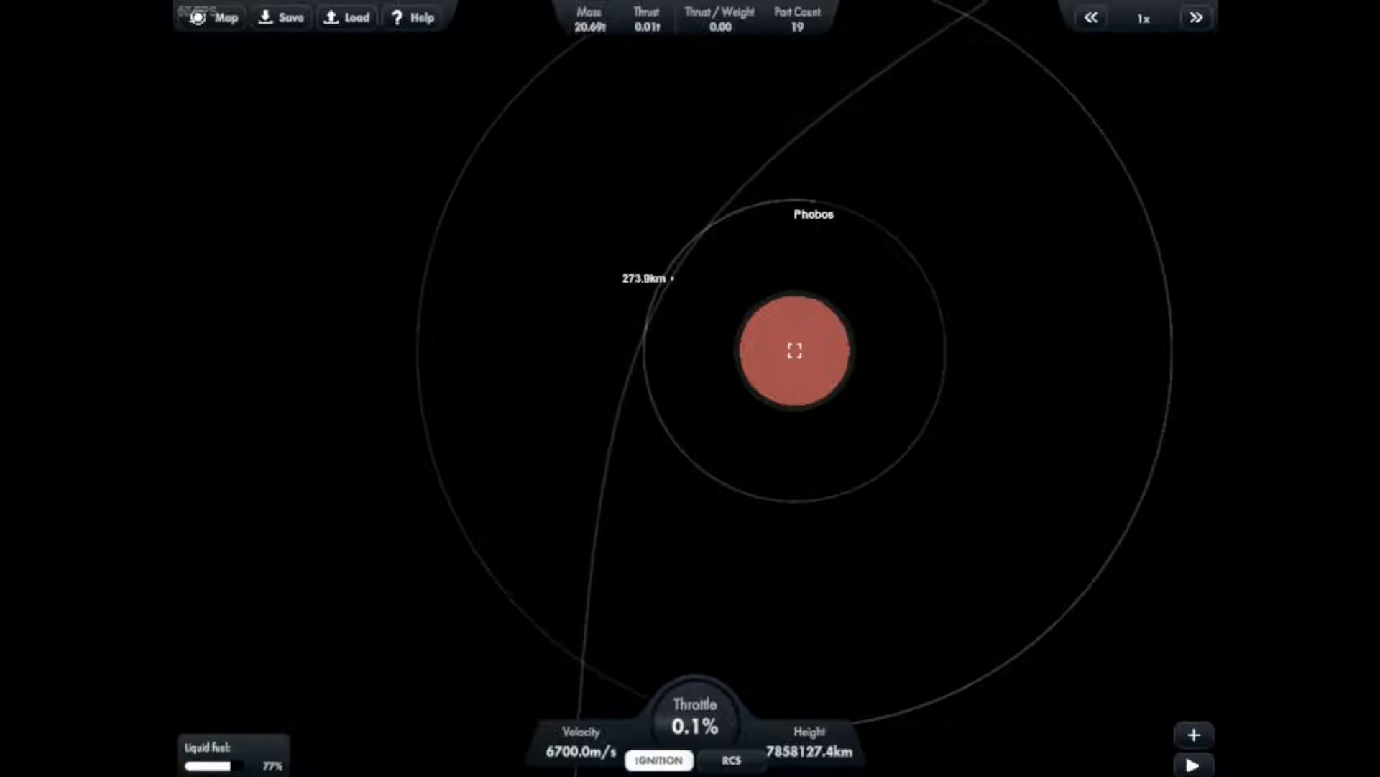
Step: Zoom the map in on Mars as the rocket arrives for a low pass
scroll("up", 3)
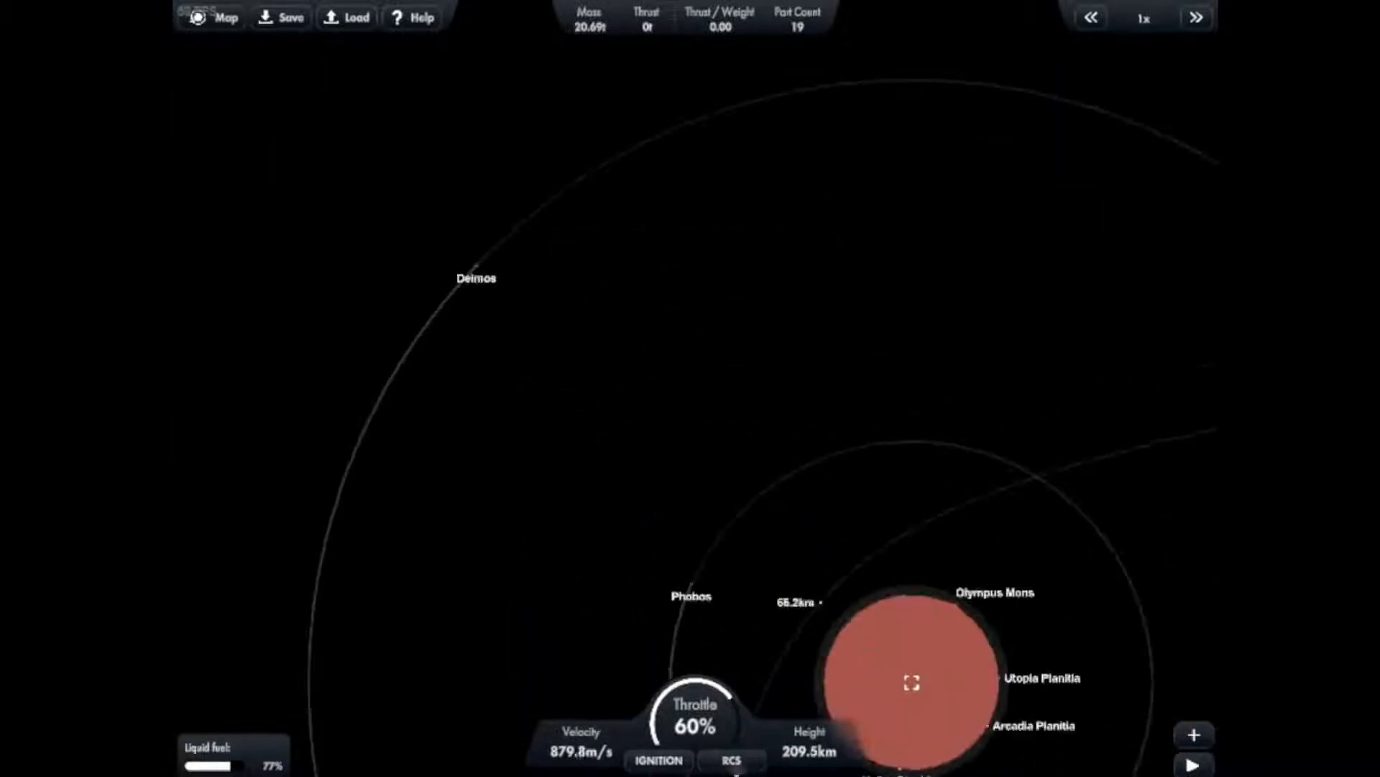
scroll("up", 3)
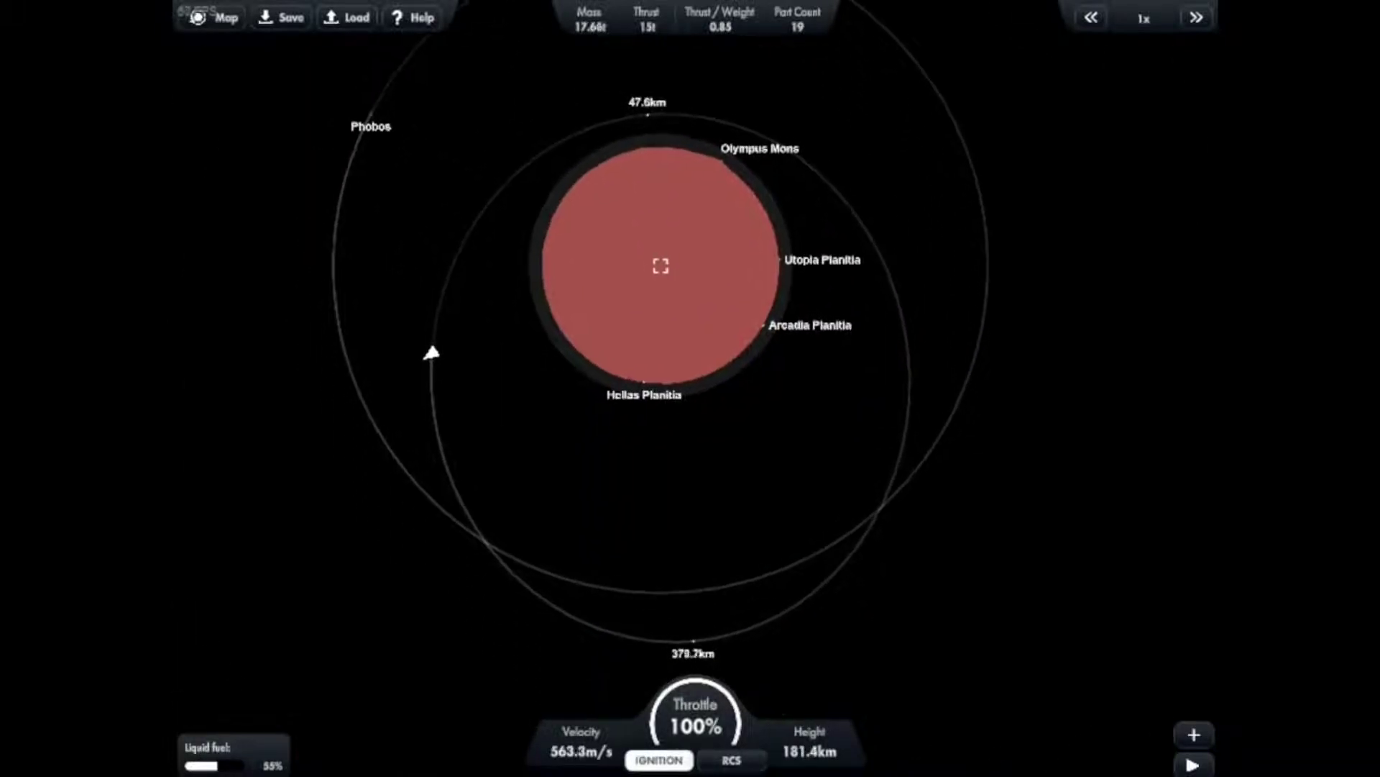
Step: Brake retrograde at 100% throttle, switching time warp between 2x and 1x as apoapsis drops
left_click(1195, 17)
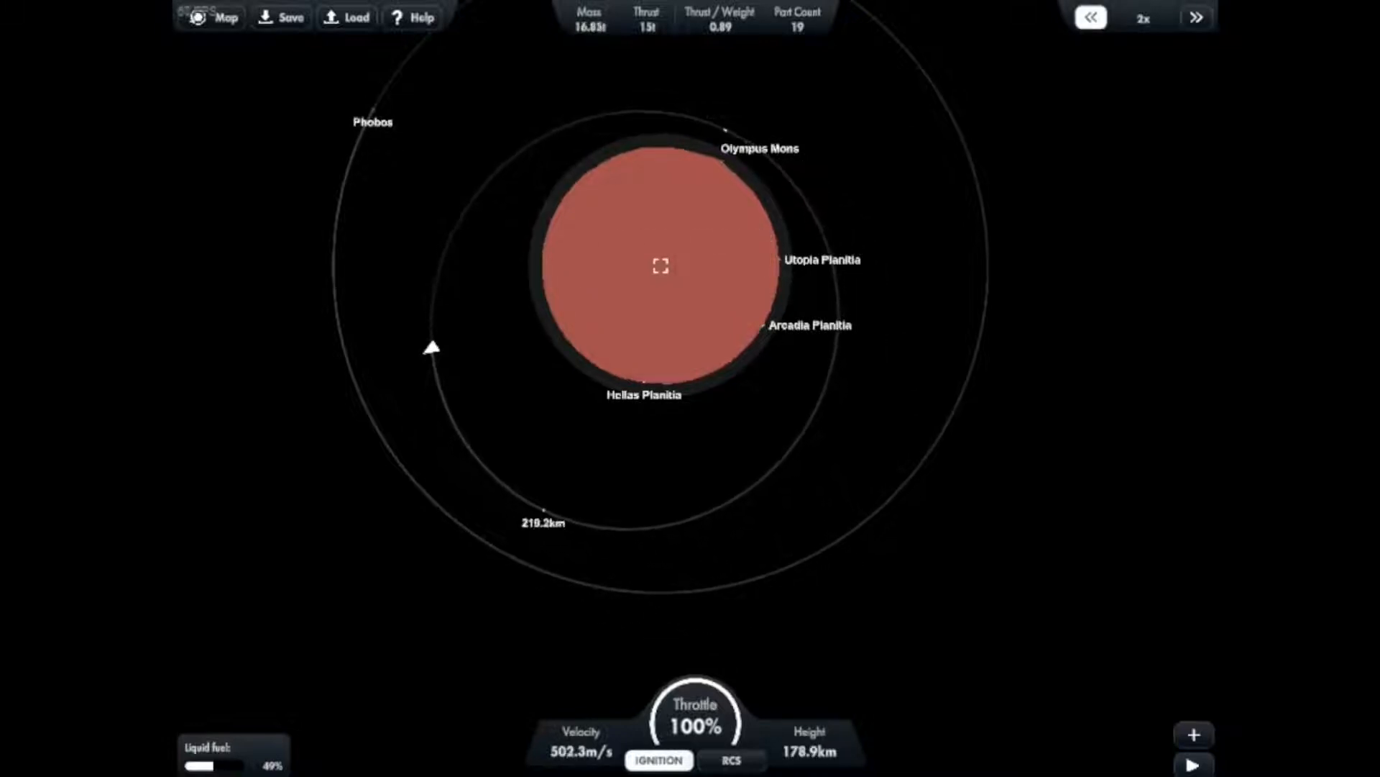
left_click(1090, 18)
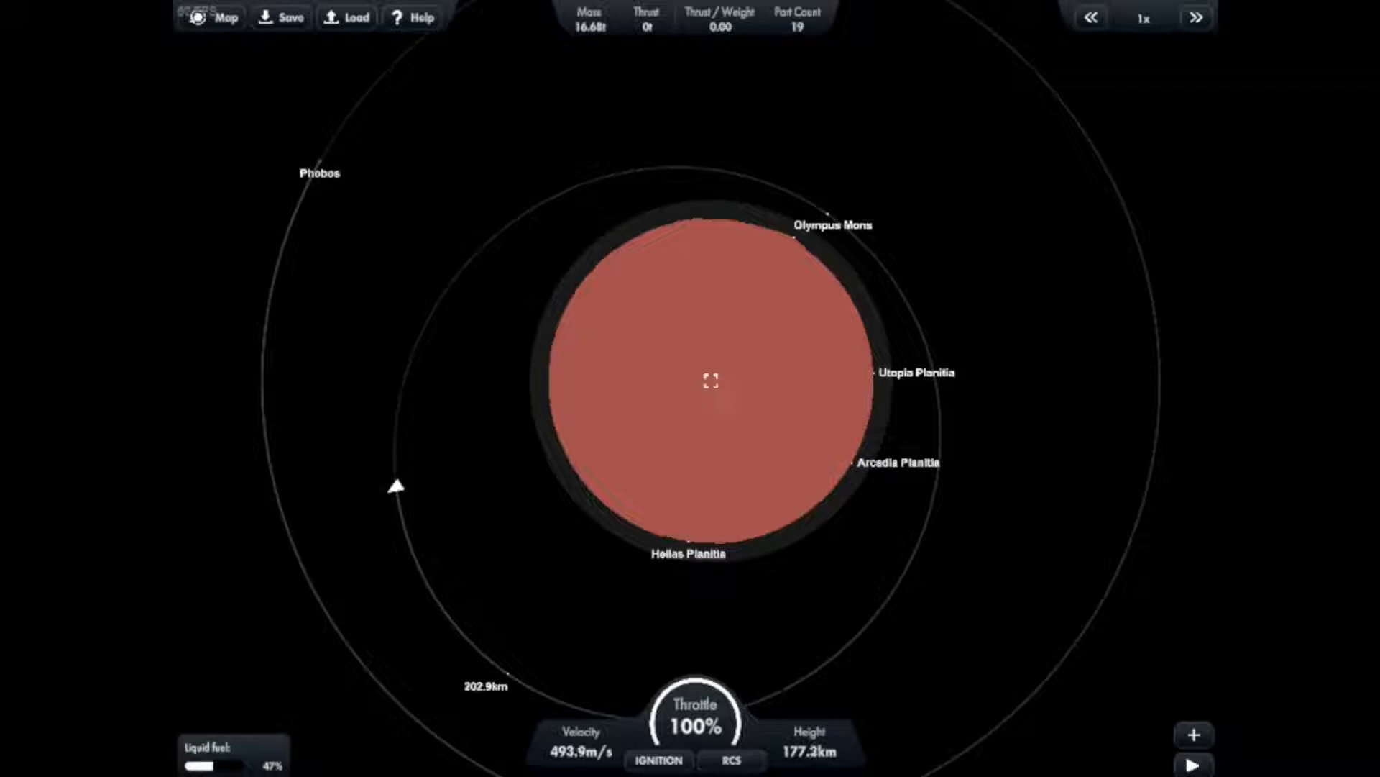
left_click(1090, 17)
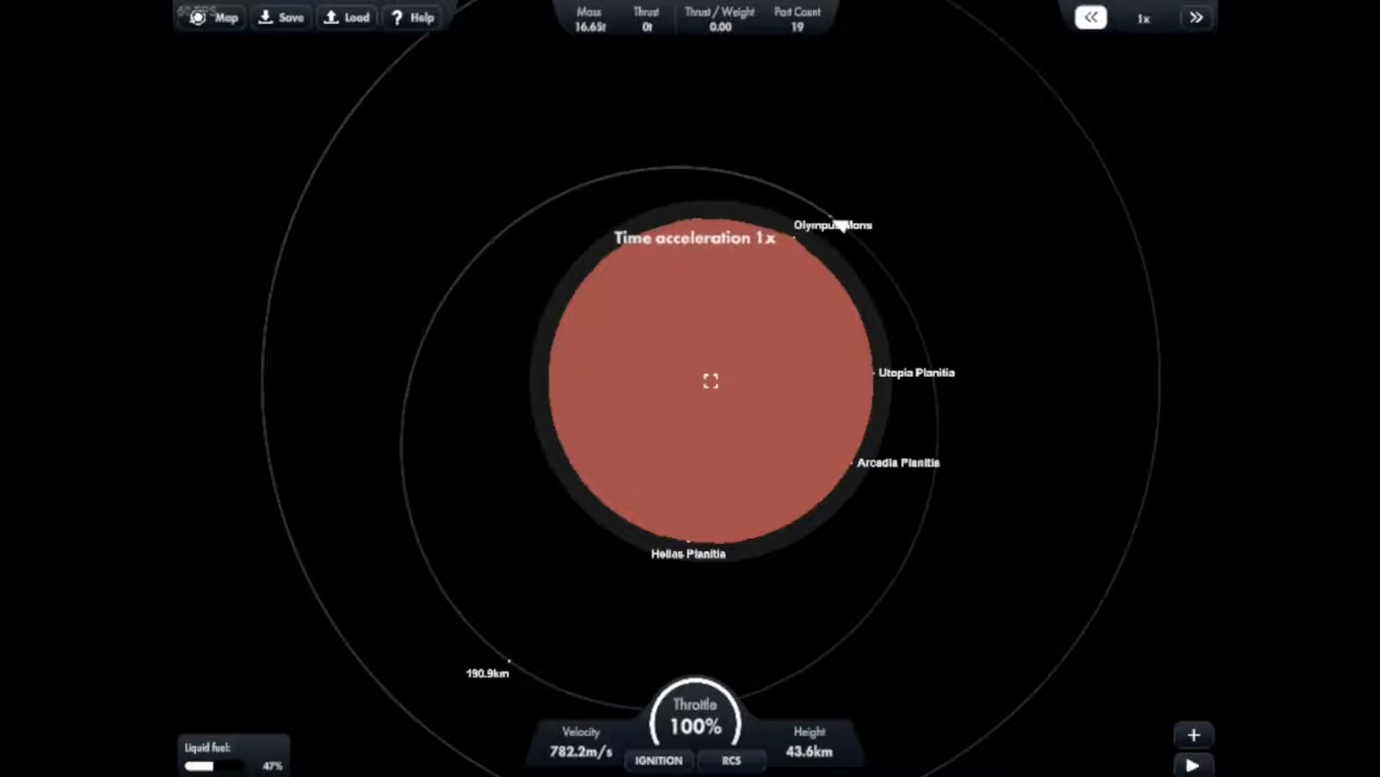
left_click(658, 760)
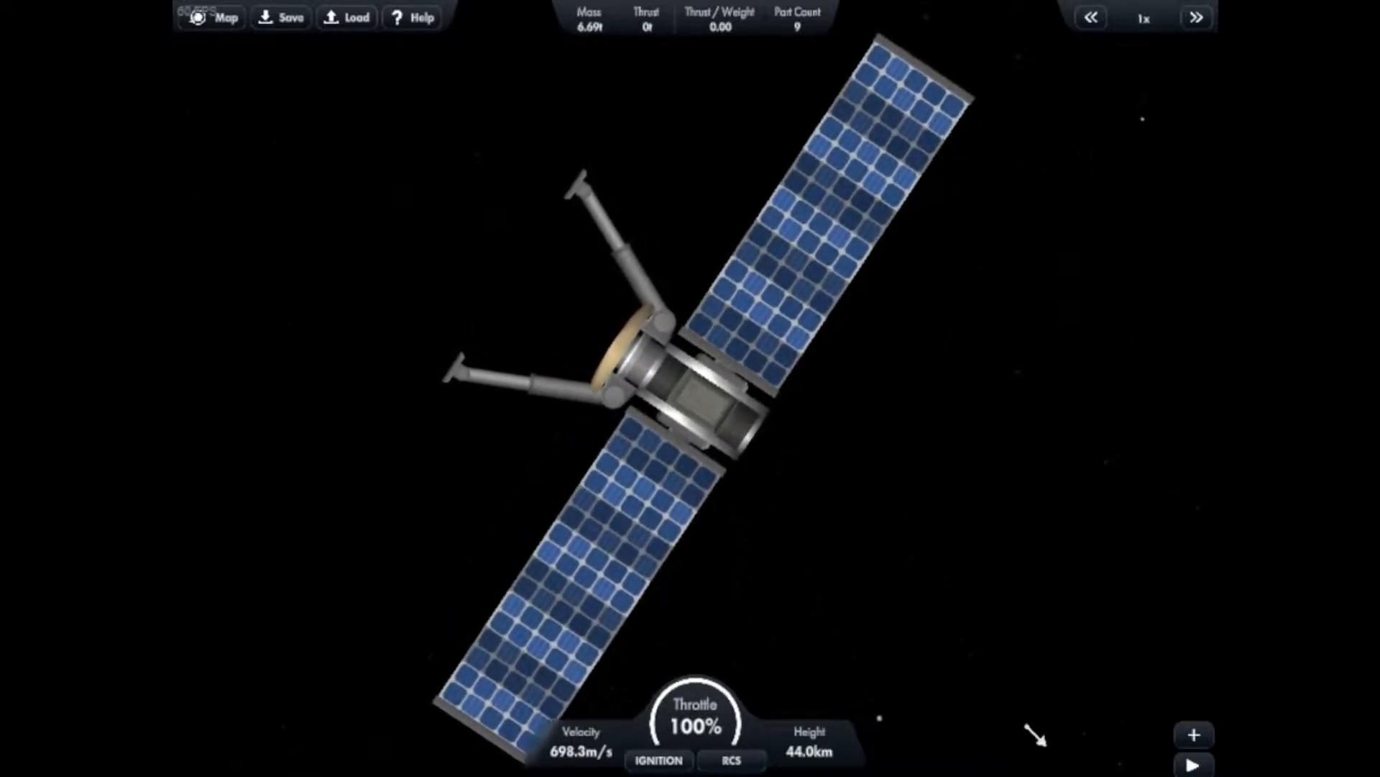
Step: Return to the orbit map with the solar-panel probe holding 44.7 km above Mars
left_click(216, 17)
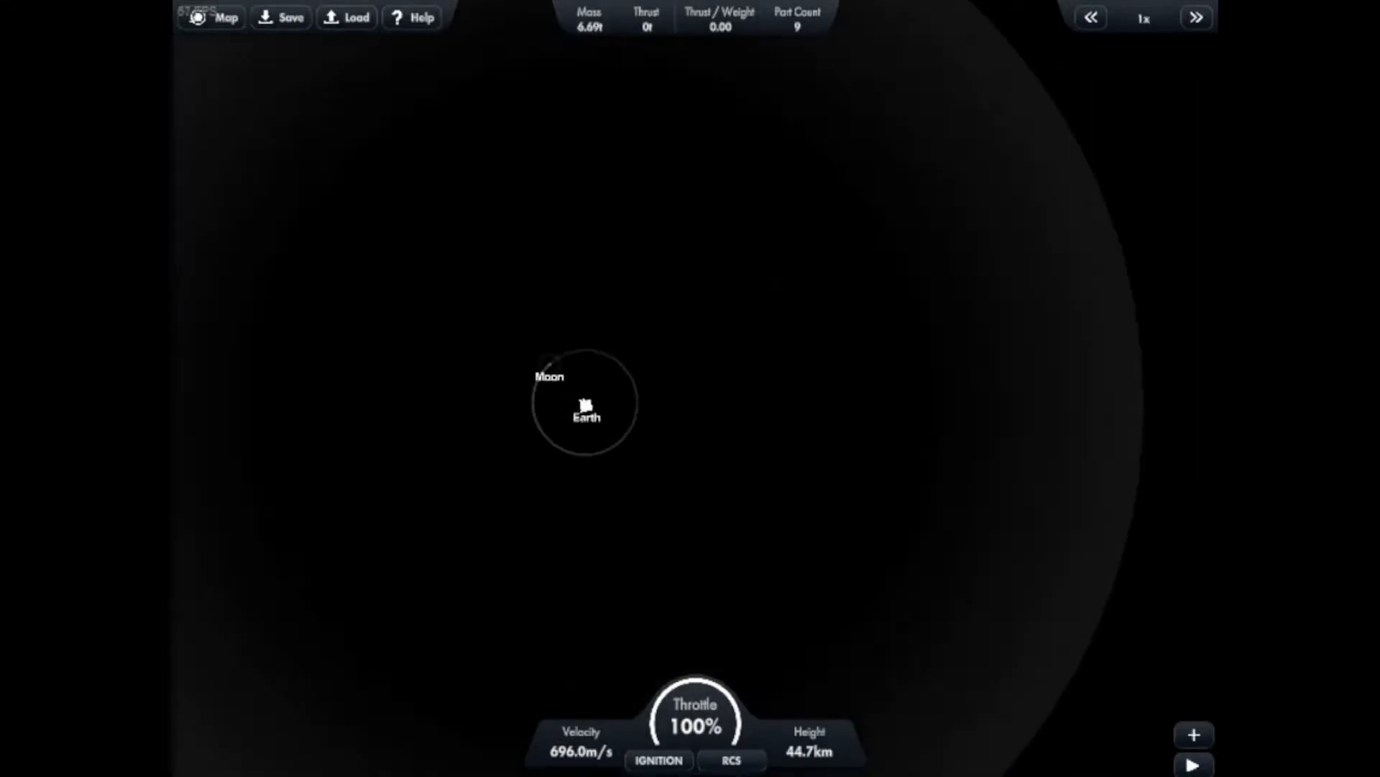
Step: Switch to the 586-part moon base resting on the lunar surface
left_click(211, 17)
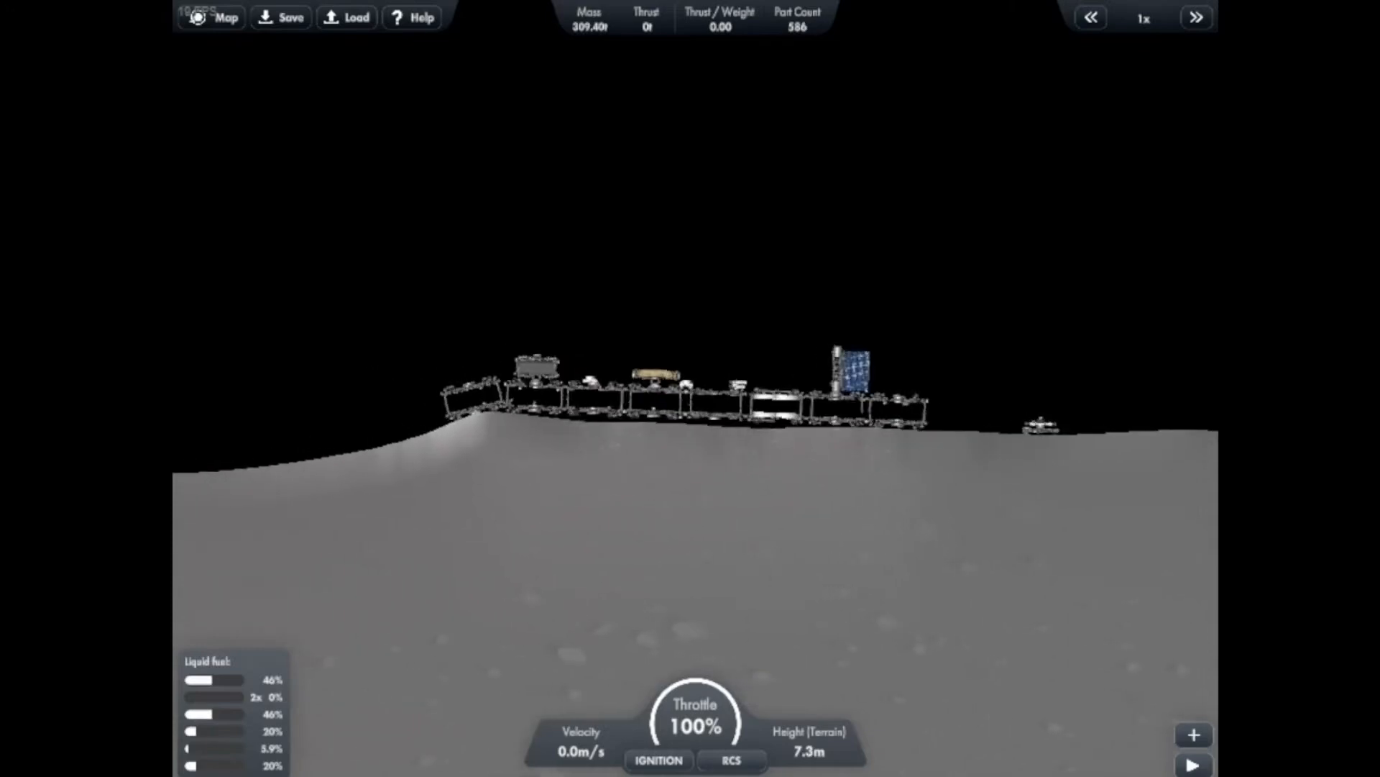